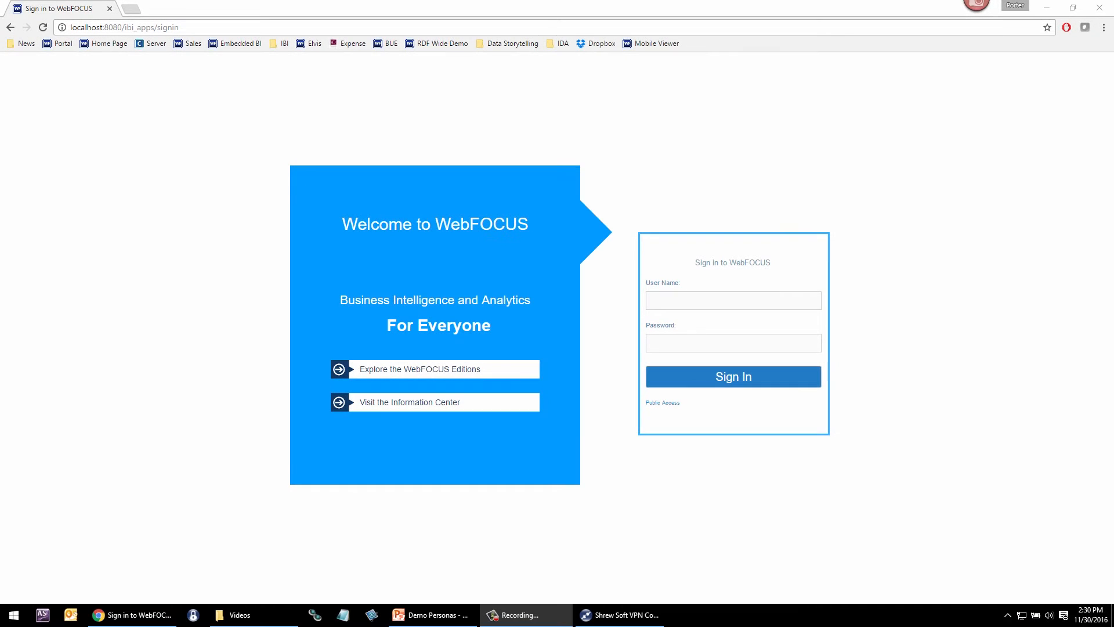
Sign in to WebFOCUS with user name 'd' to reach the Pipeline Velocity dashboard.
{"action": "left_click", "coordinate": [732, 300]}
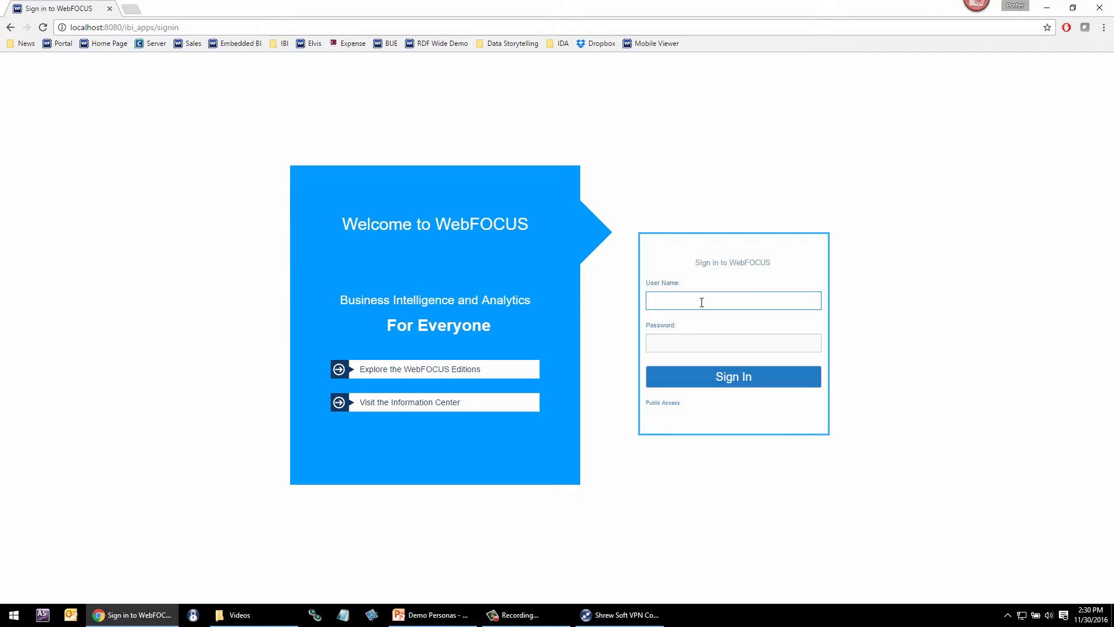
{"action": "type", "text": "d"}
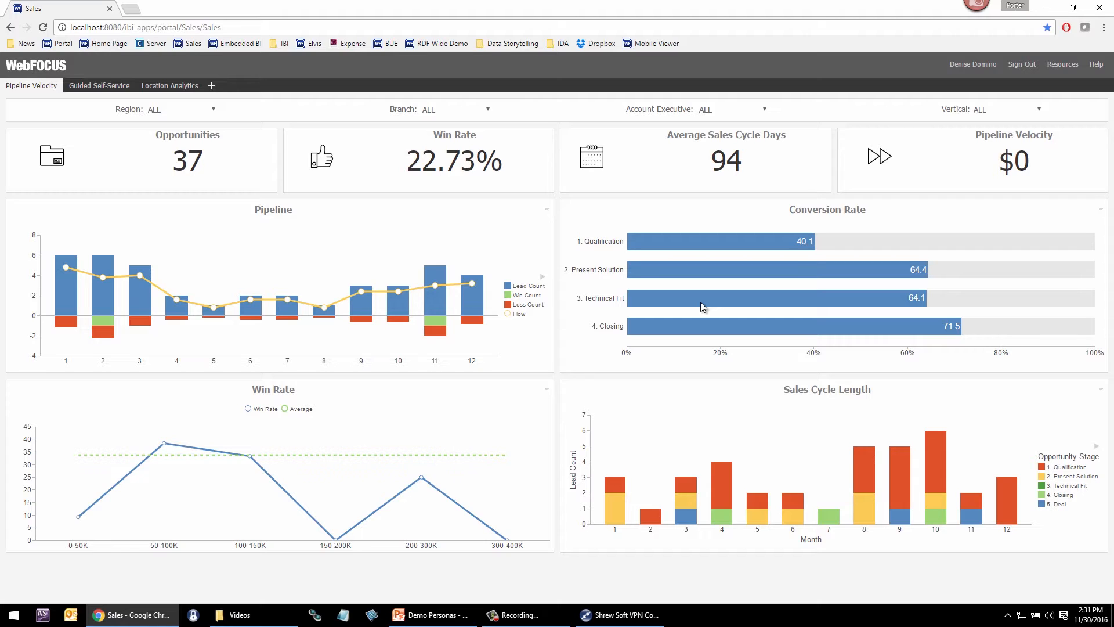
{"action": "mouse_move", "coordinate": [774, 269]}
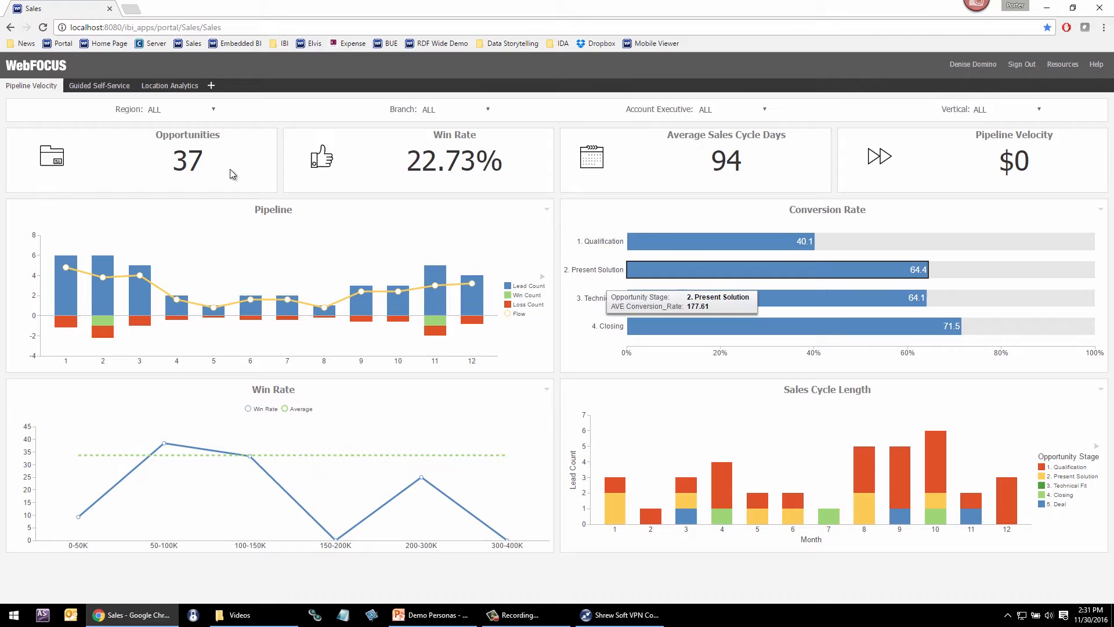
{"action": "mouse_move", "coordinate": [217, 114]}
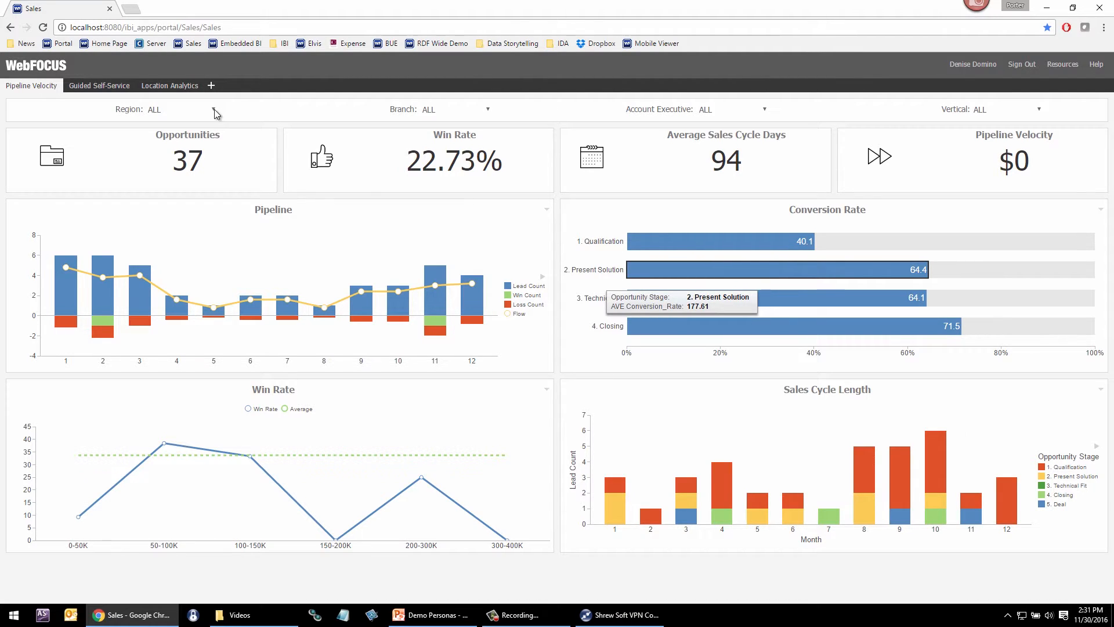
{"action": "left_click", "coordinate": [153, 109]}
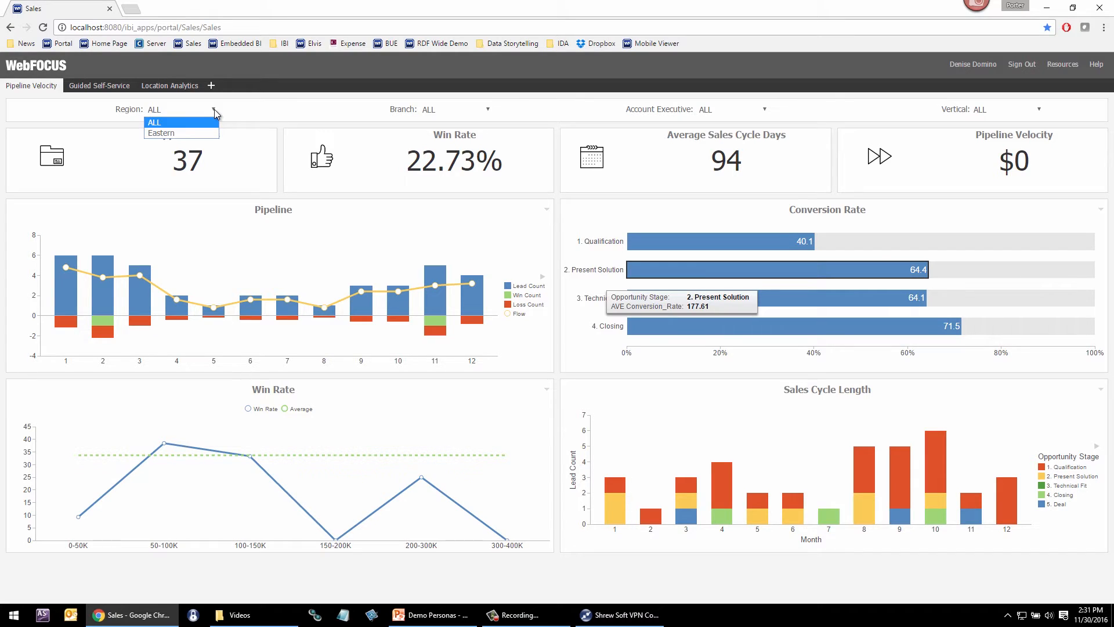
{"action": "left_click", "coordinate": [487, 109]}
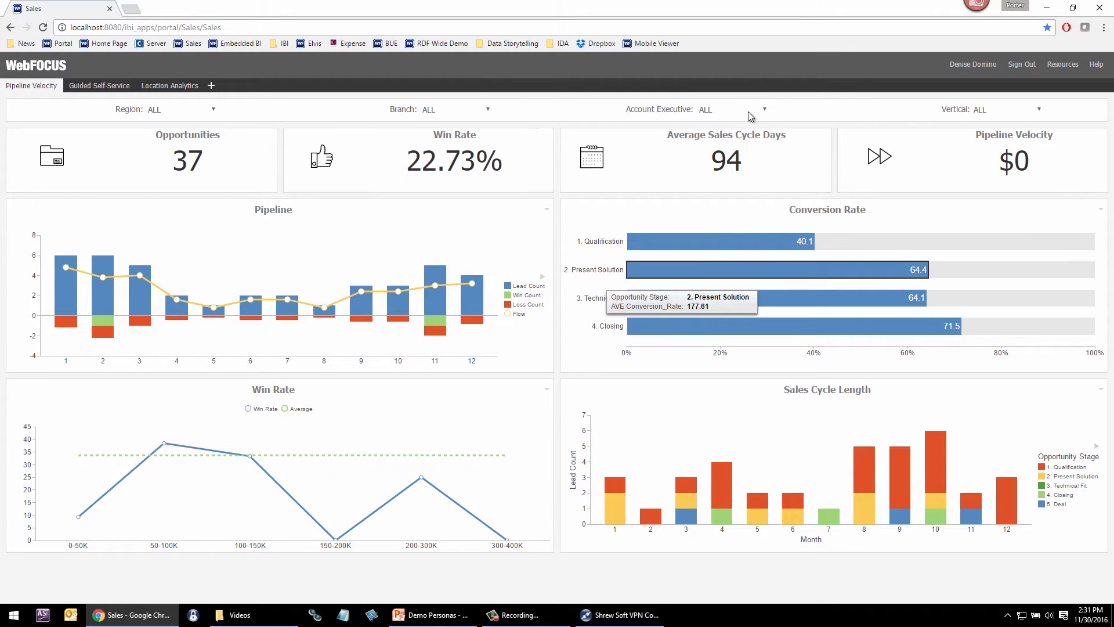
{"action": "mouse_move", "coordinate": [57, 115]}
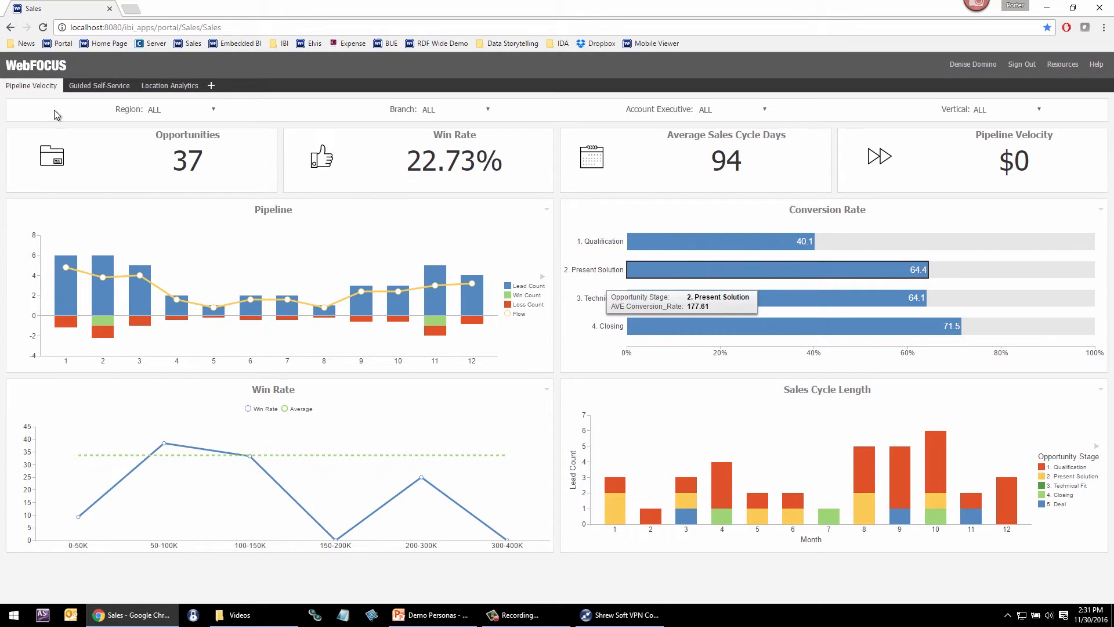
{"action": "mouse_move", "coordinate": [169, 85]}
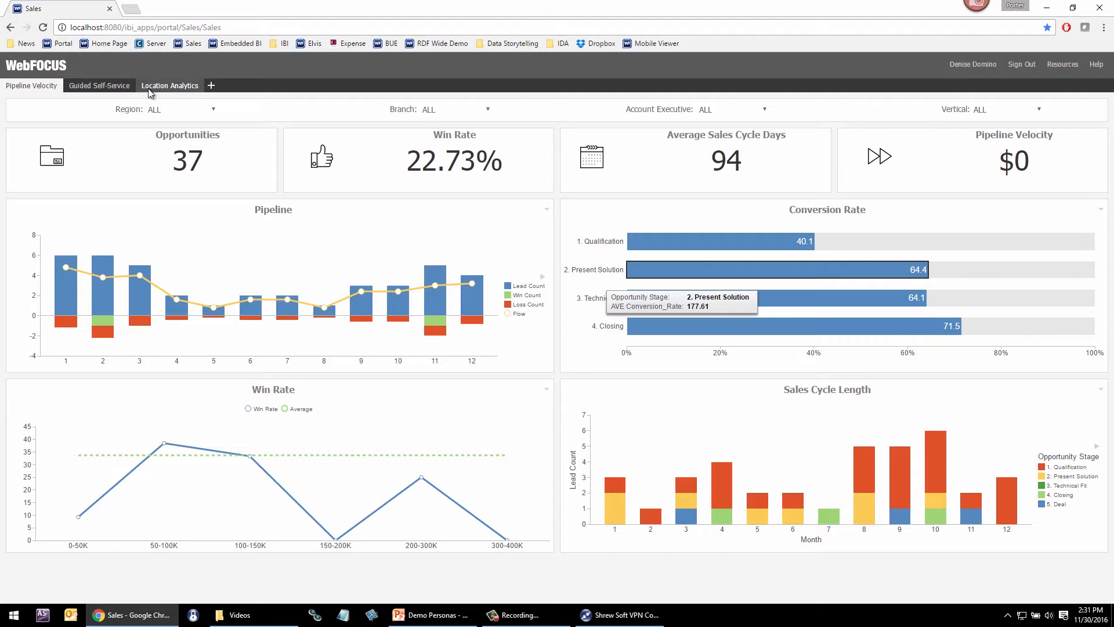
Open the Location Analytics map and expand Customers, then return to the Hoovers filters.
{"action": "left_click", "coordinate": [168, 85]}
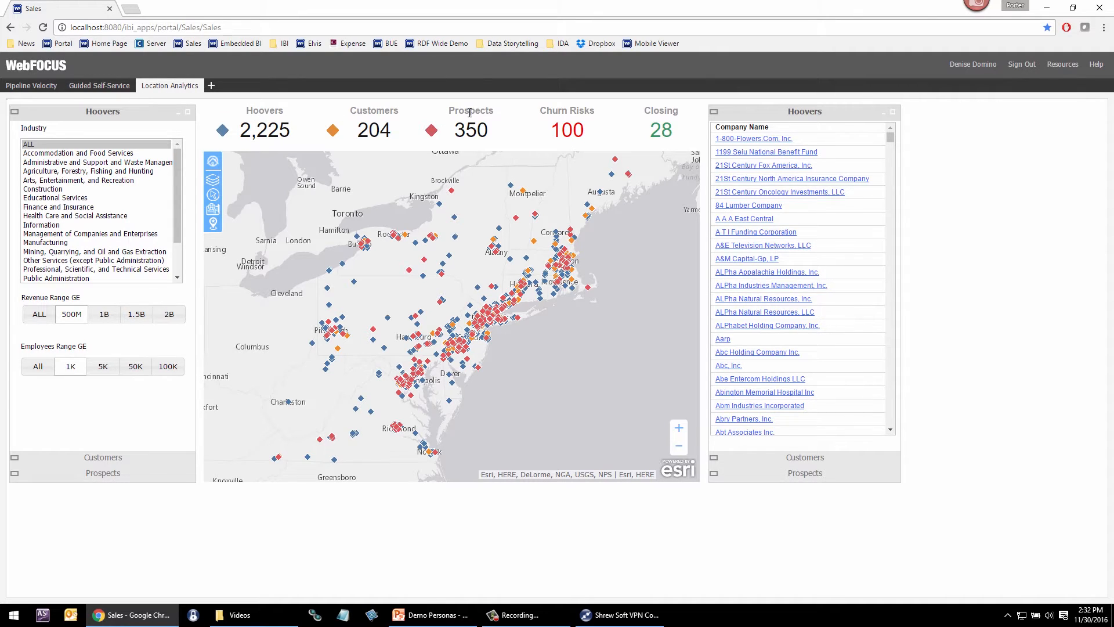
{"action": "left_click", "coordinate": [102, 456]}
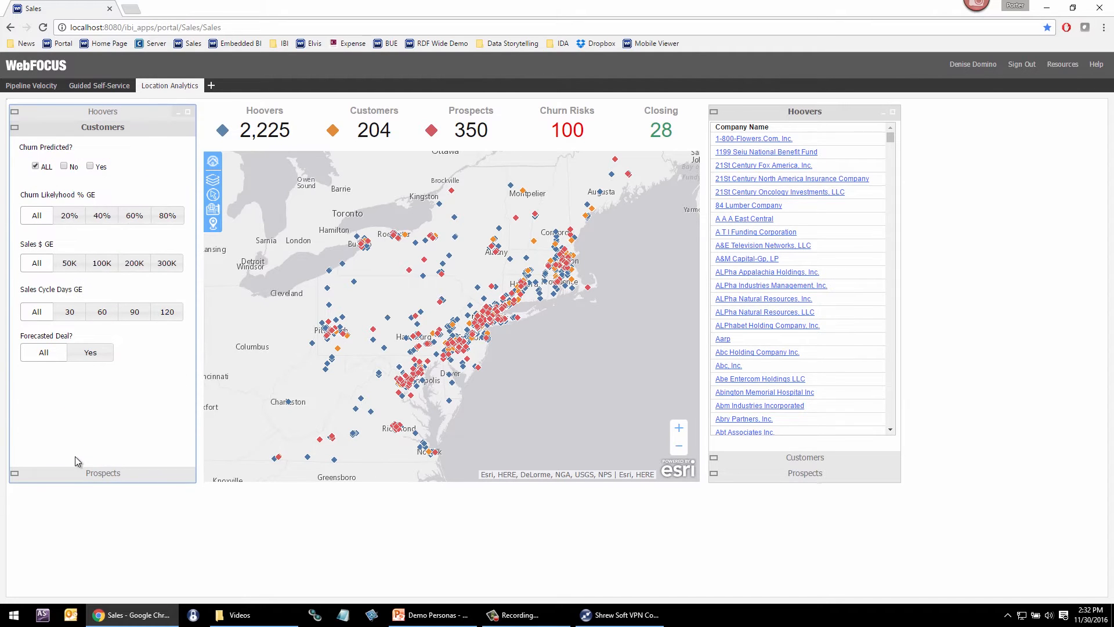
{"action": "left_click", "coordinate": [102, 473]}
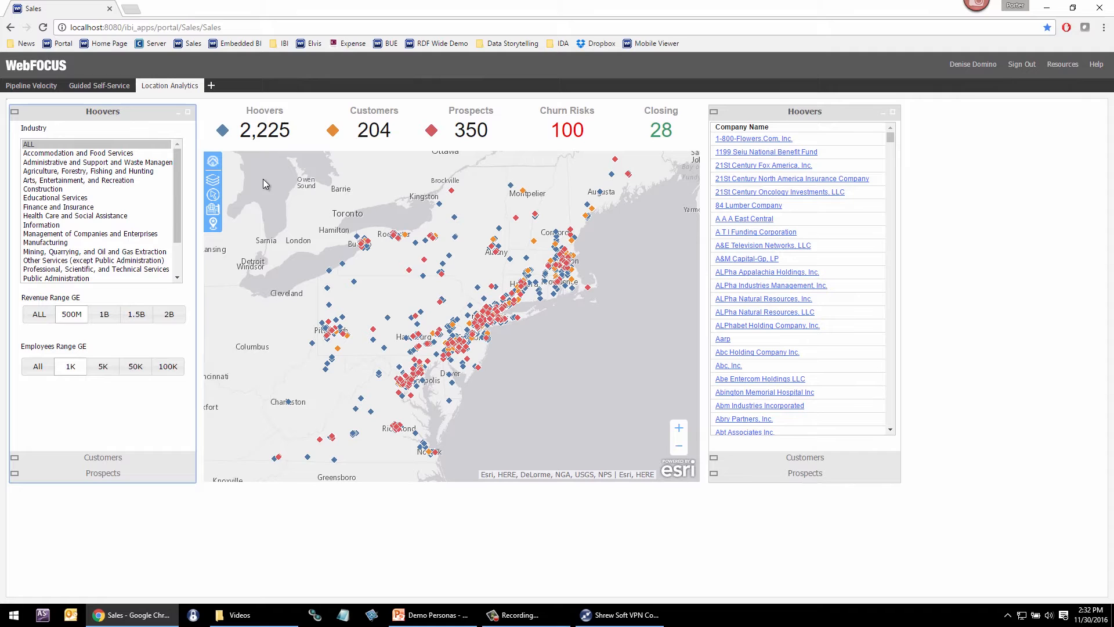
{"action": "mouse_move", "coordinate": [274, 208]}
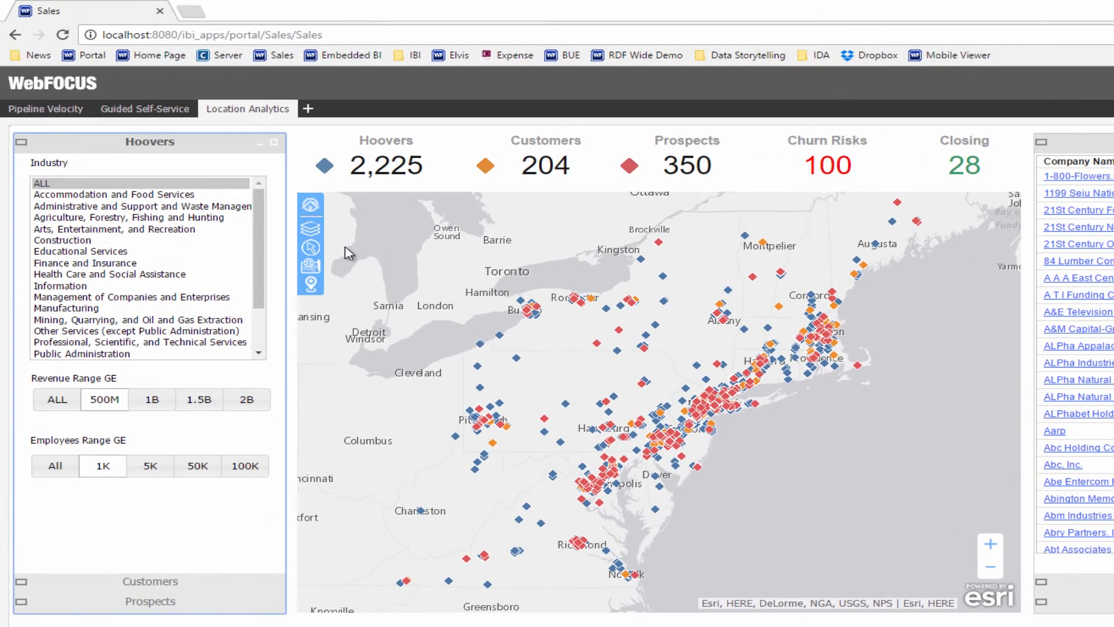
{"action": "left_click", "coordinate": [310, 229]}
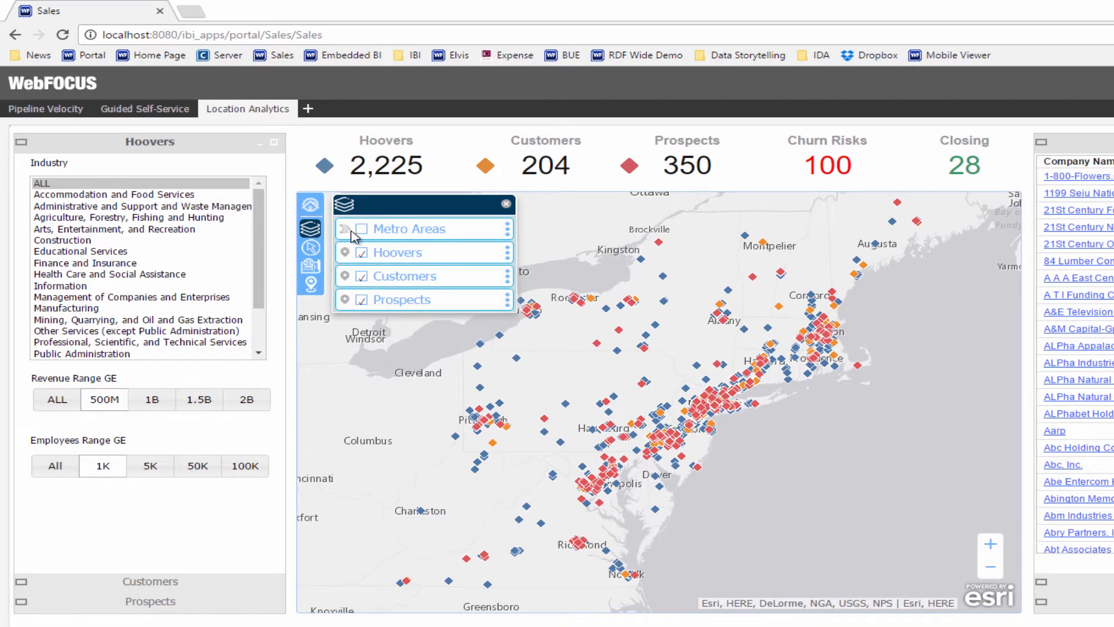
{"action": "left_click", "coordinate": [362, 253]}
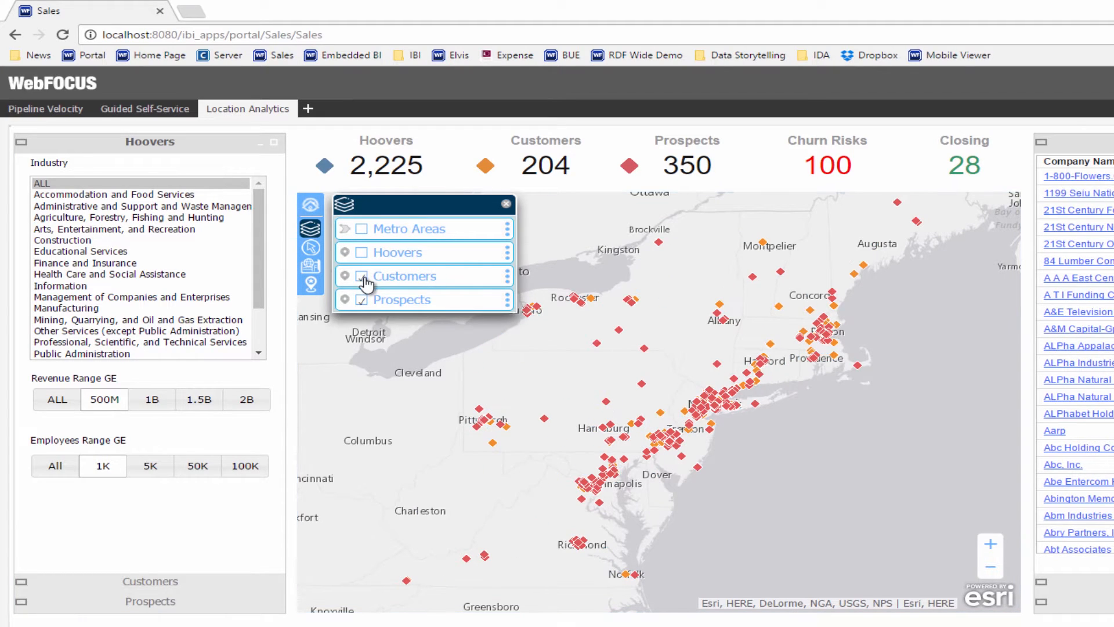
{"action": "left_click", "coordinate": [363, 276]}
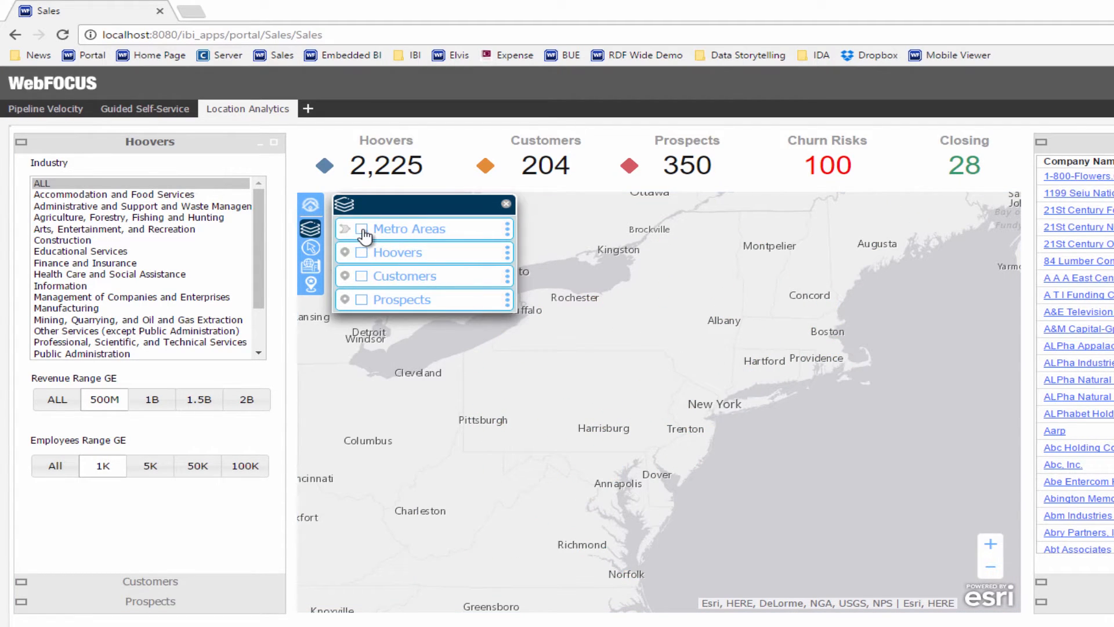
{"action": "left_click", "coordinate": [361, 228]}
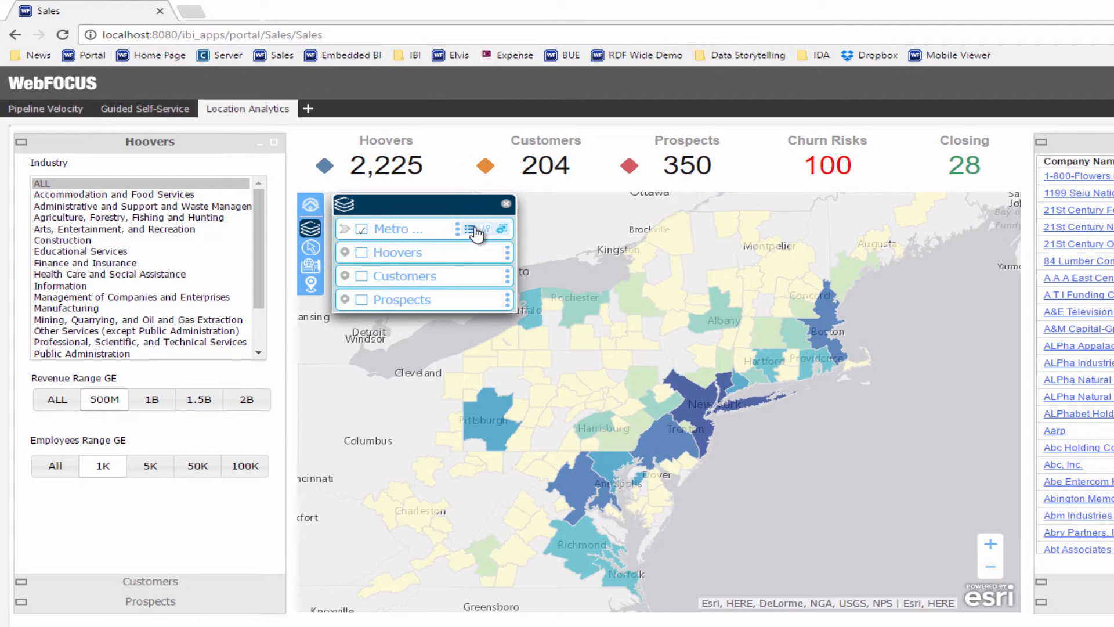
{"action": "left_click", "coordinate": [469, 232]}
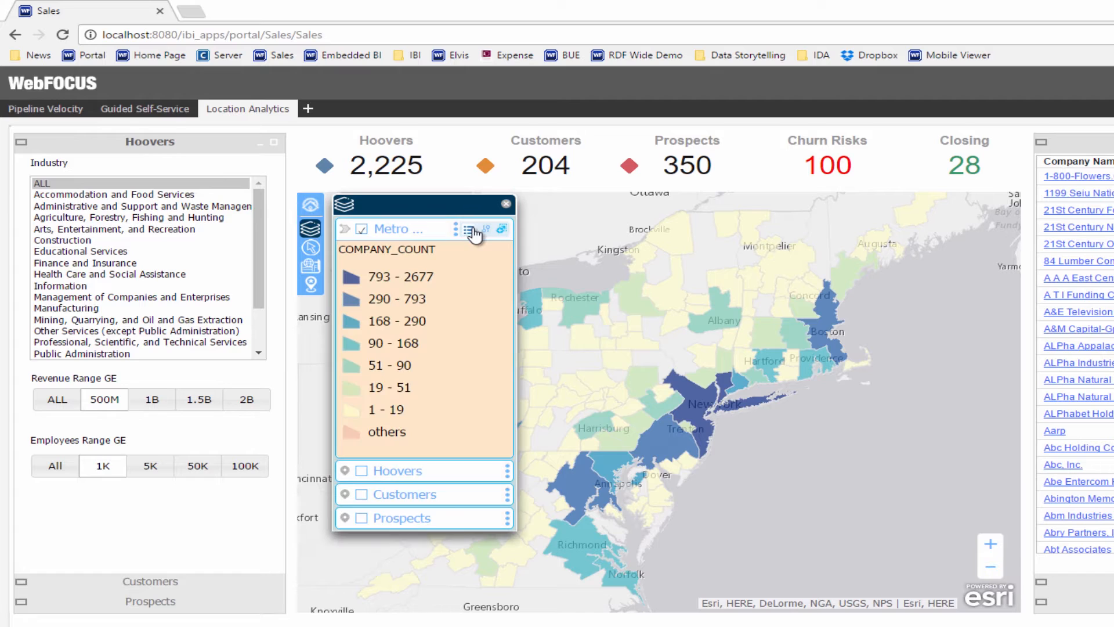
{"action": "mouse_move", "coordinate": [395, 296]}
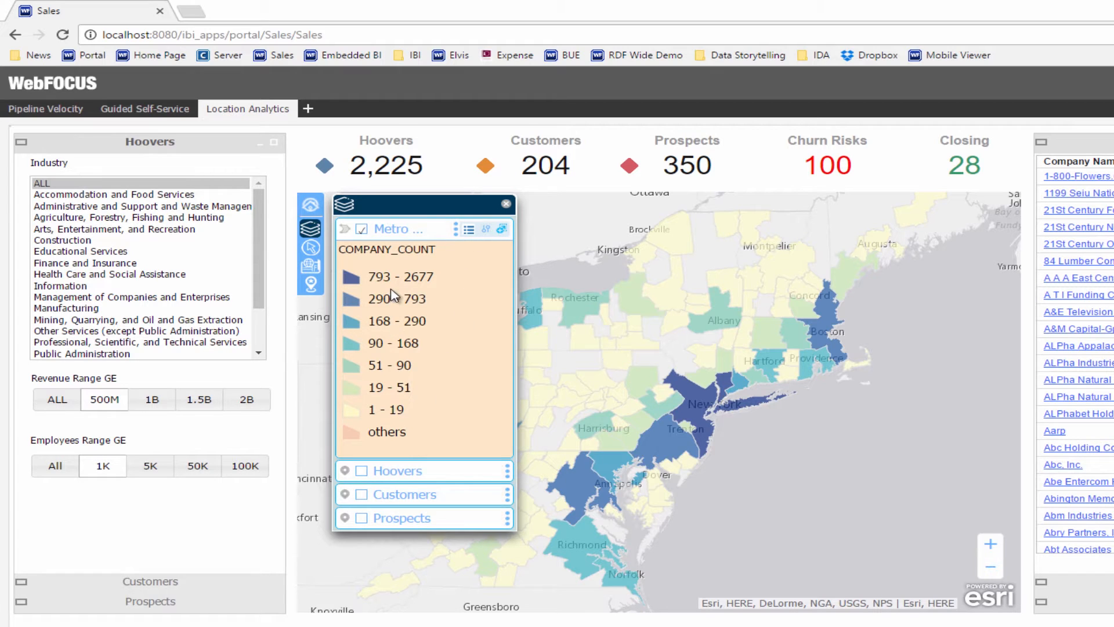
{"action": "left_click", "coordinate": [361, 228]}
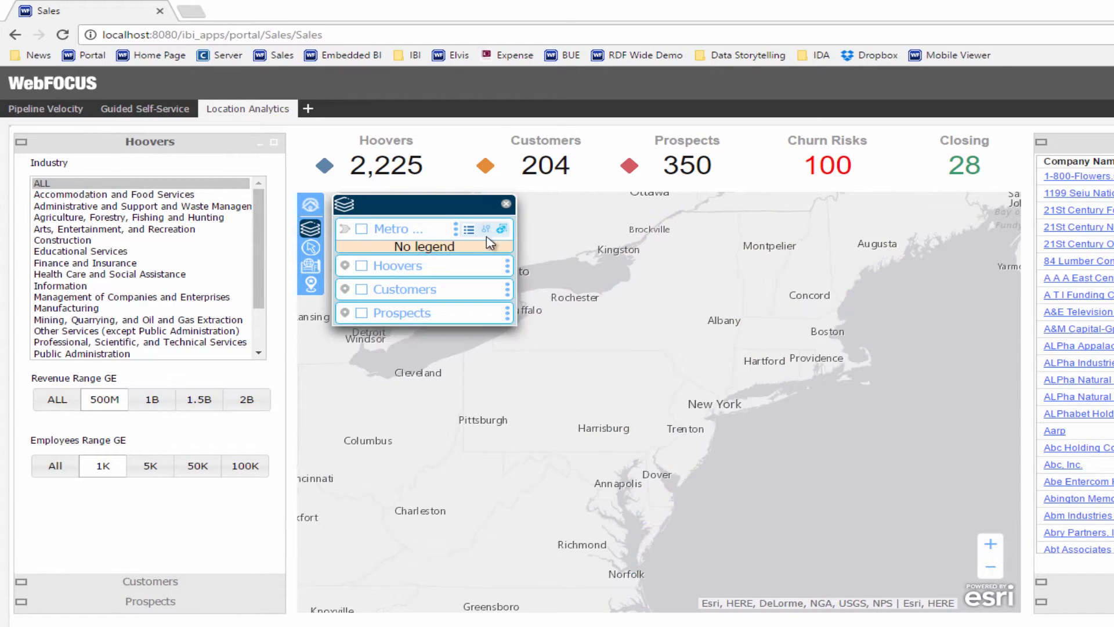
{"action": "left_click", "coordinate": [361, 265]}
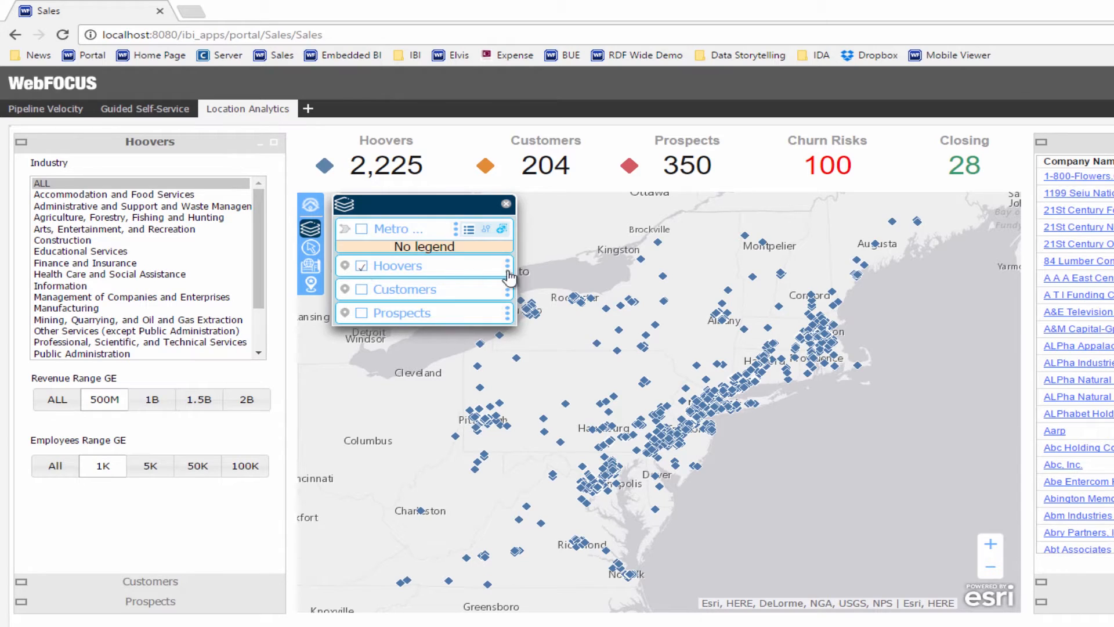
{"action": "left_click", "coordinate": [501, 266]}
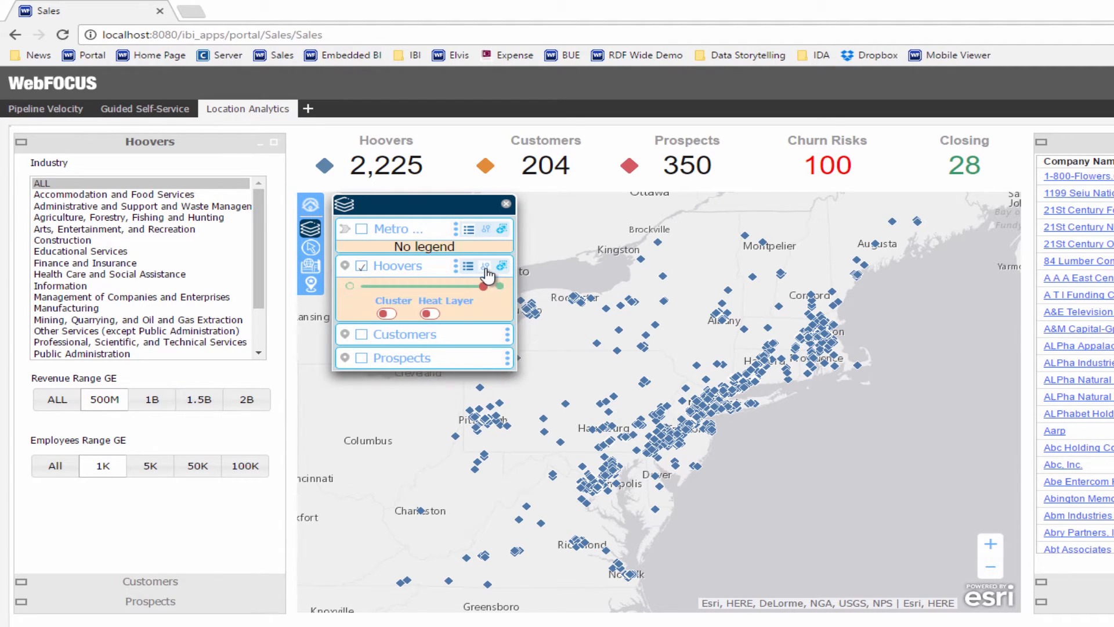
{"action": "left_click", "coordinate": [427, 314]}
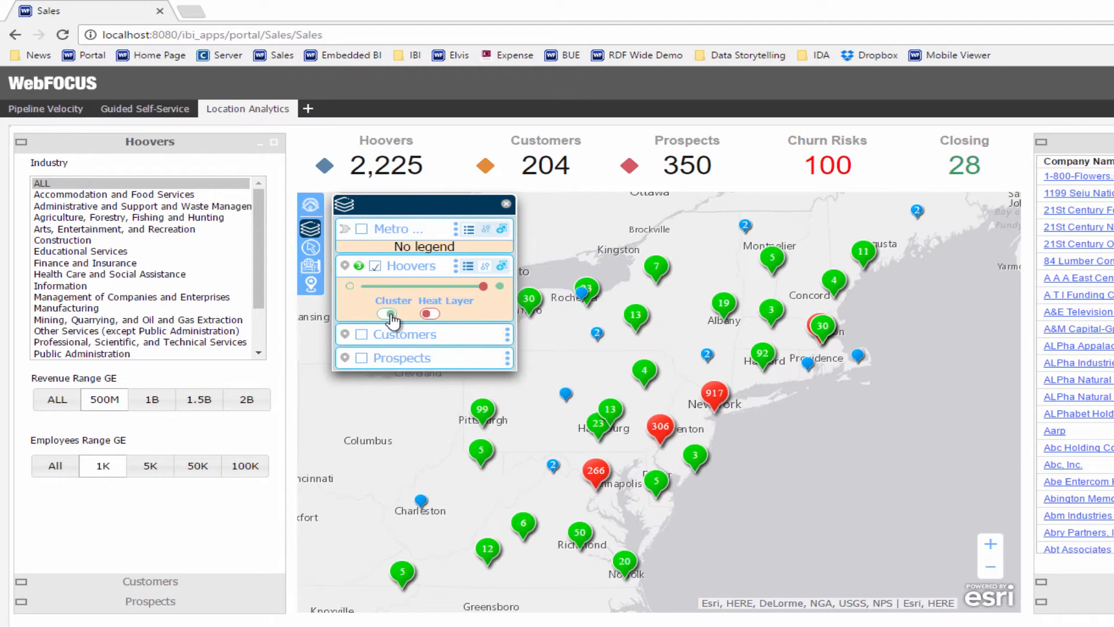
{"action": "left_click", "coordinate": [386, 314]}
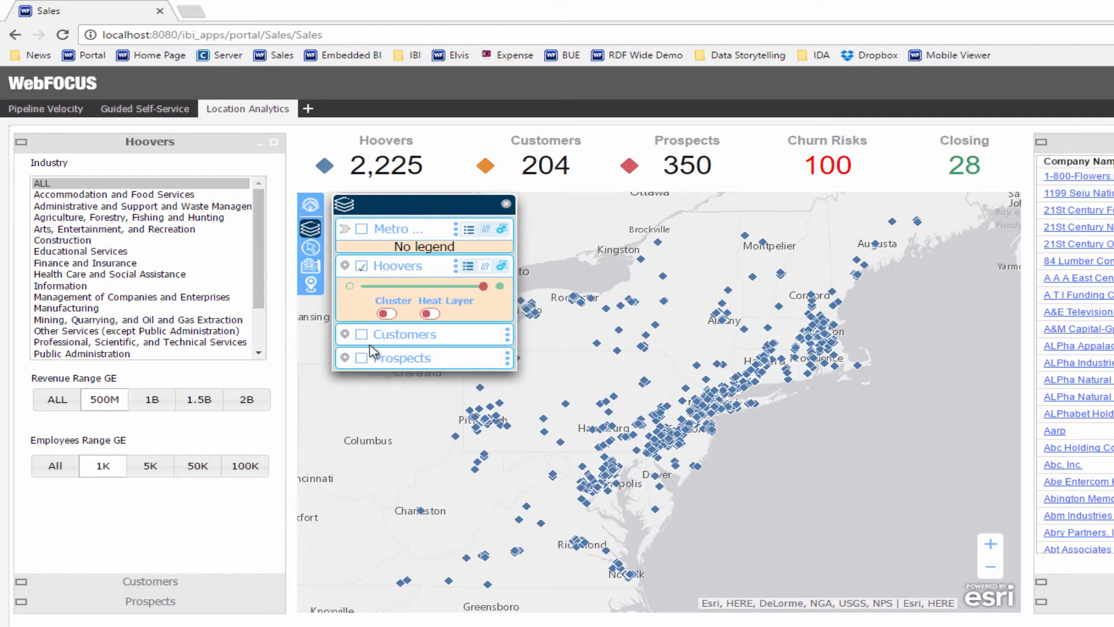
{"action": "left_click", "coordinate": [361, 334]}
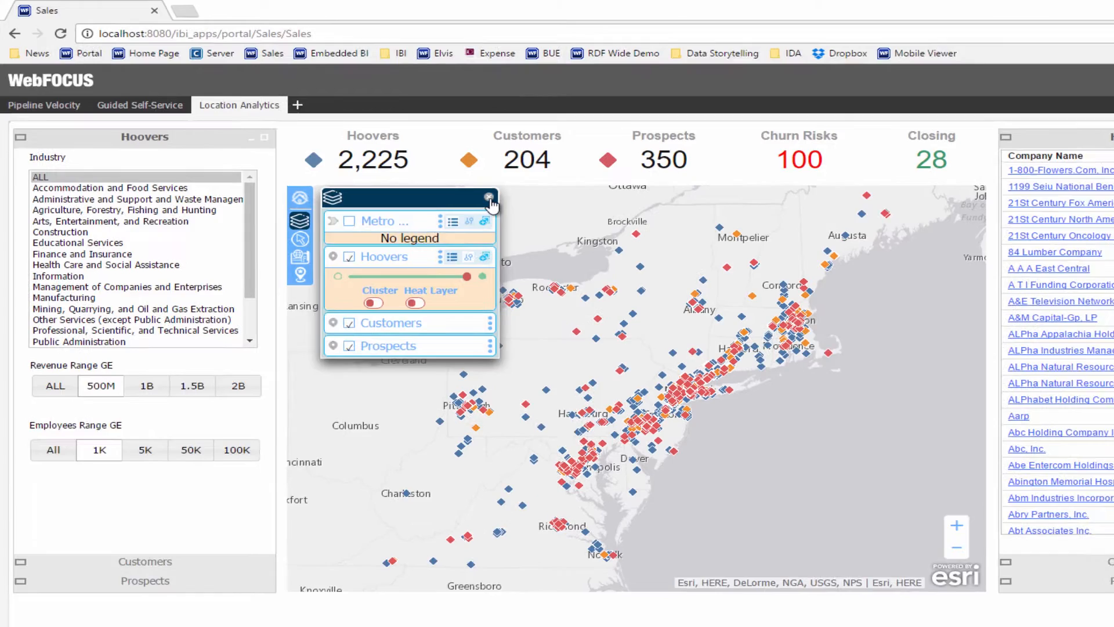
{"action": "left_click", "coordinate": [488, 198]}
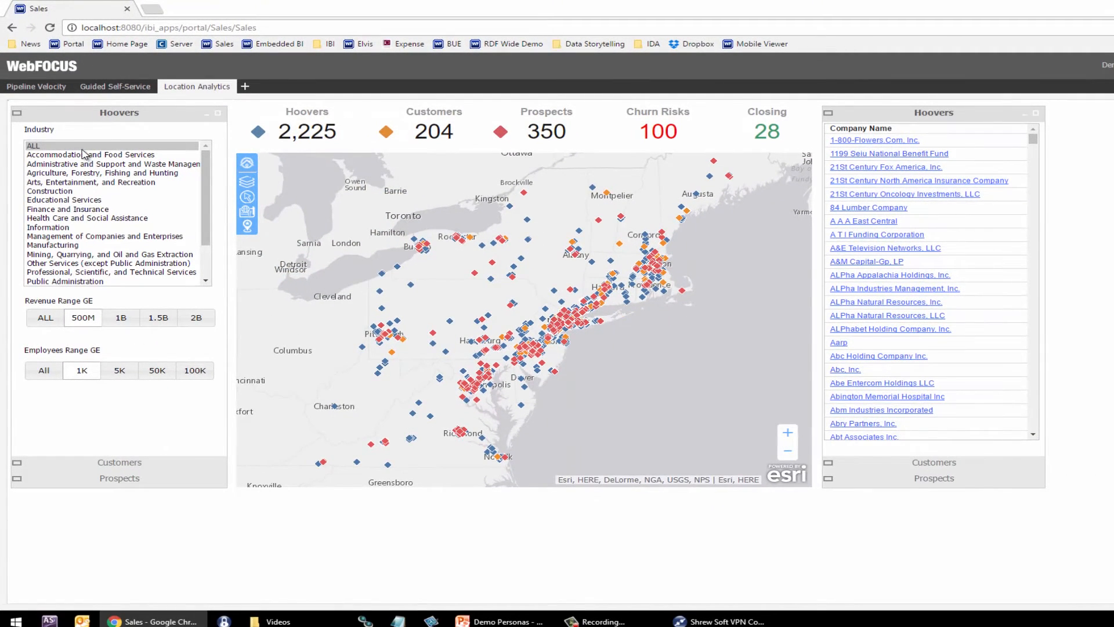
Filter Hoovers to Manufacturing with revenue 2B or more, then expand the Customers filters.
{"action": "left_click", "coordinate": [53, 245]}
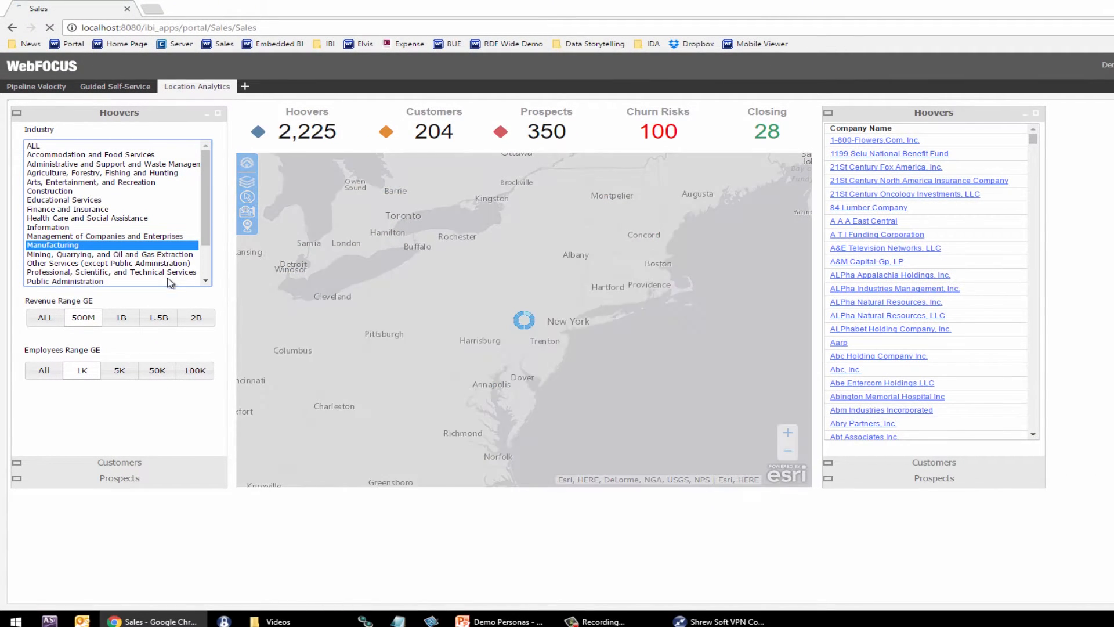
{"action": "left_click", "coordinate": [196, 317]}
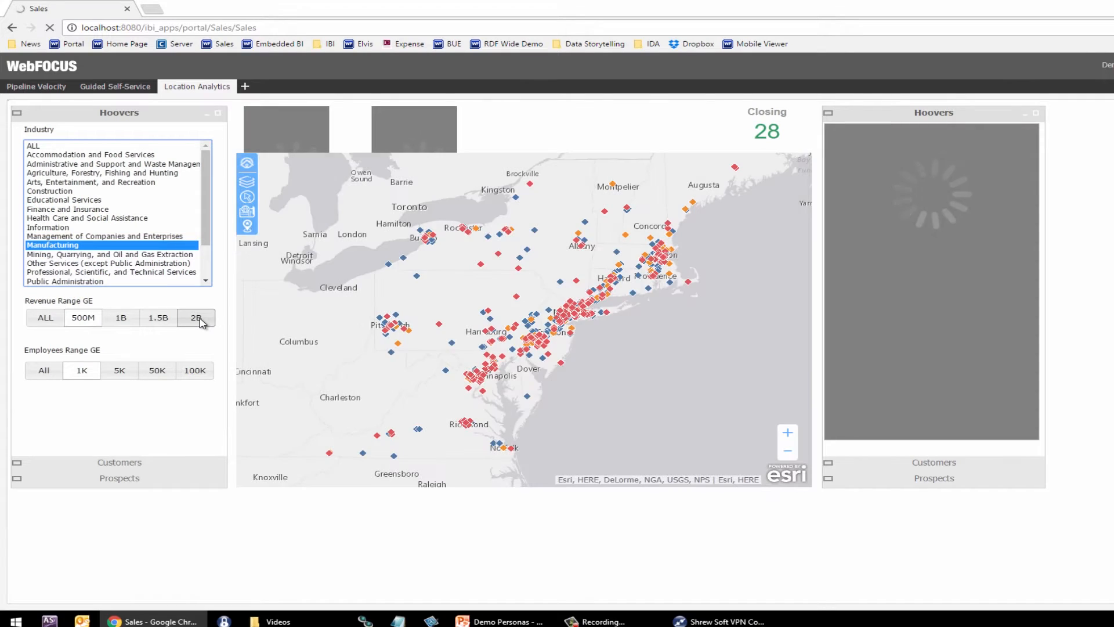
{"action": "left_click", "coordinate": [196, 317]}
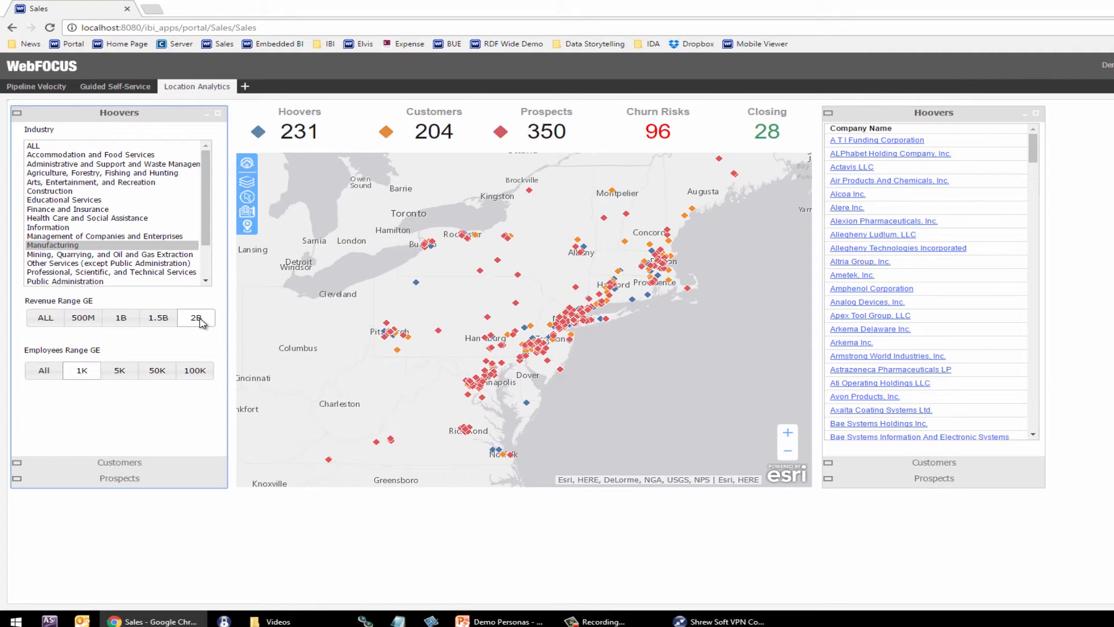
{"action": "left_click", "coordinate": [196, 317]}
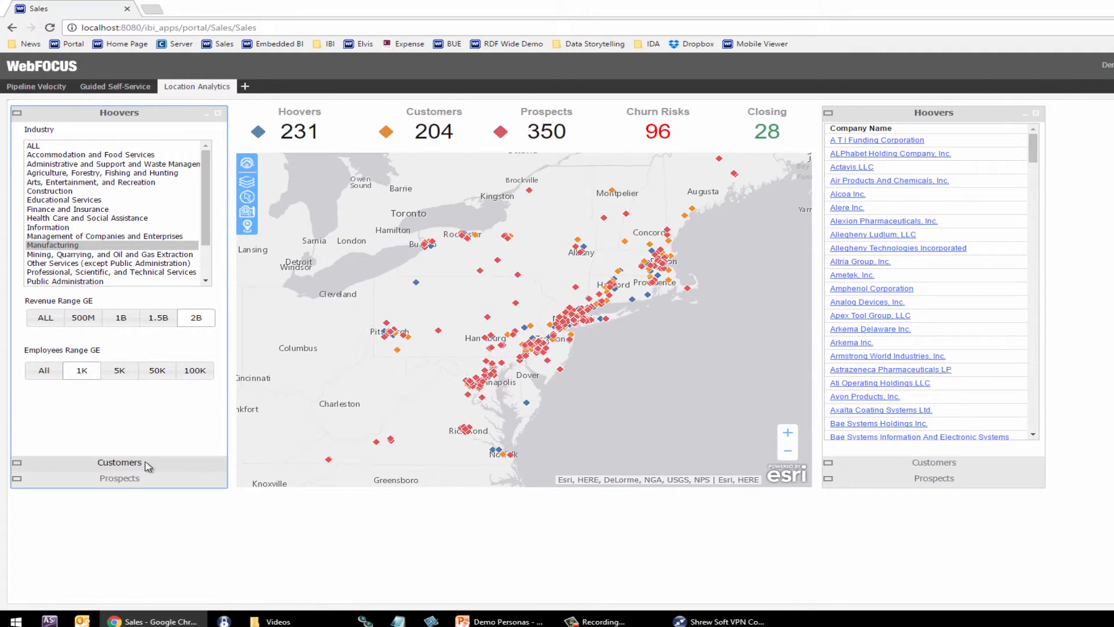
{"action": "left_click", "coordinate": [120, 462]}
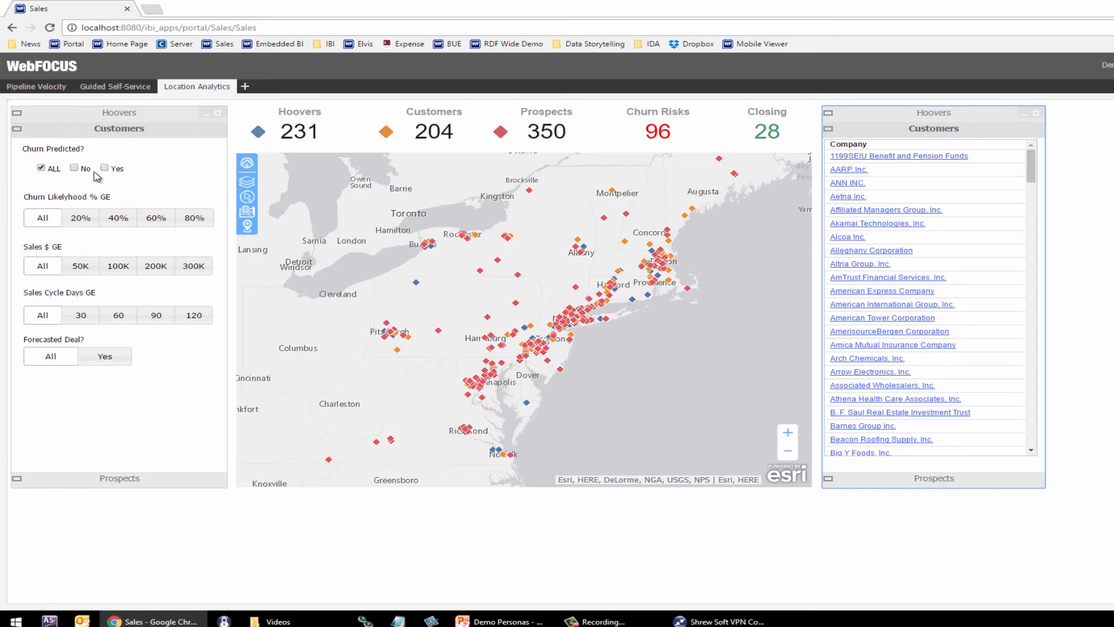
Filter customers to predicted churn risks that have forecasted deals.
{"action": "left_click", "coordinate": [104, 169]}
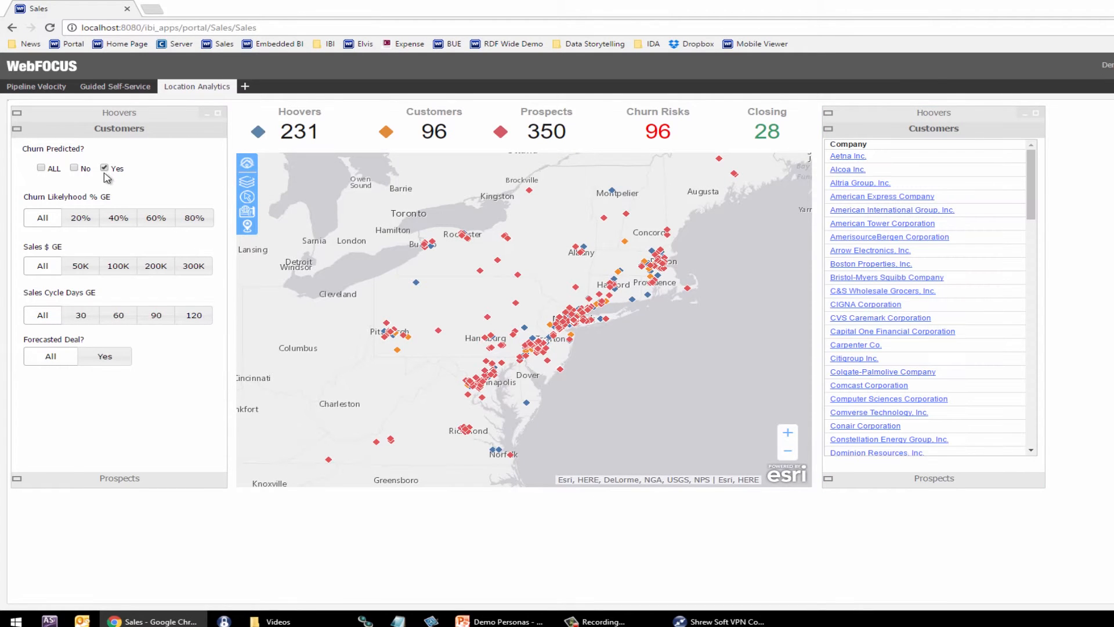
{"action": "mouse_move", "coordinate": [137, 354]}
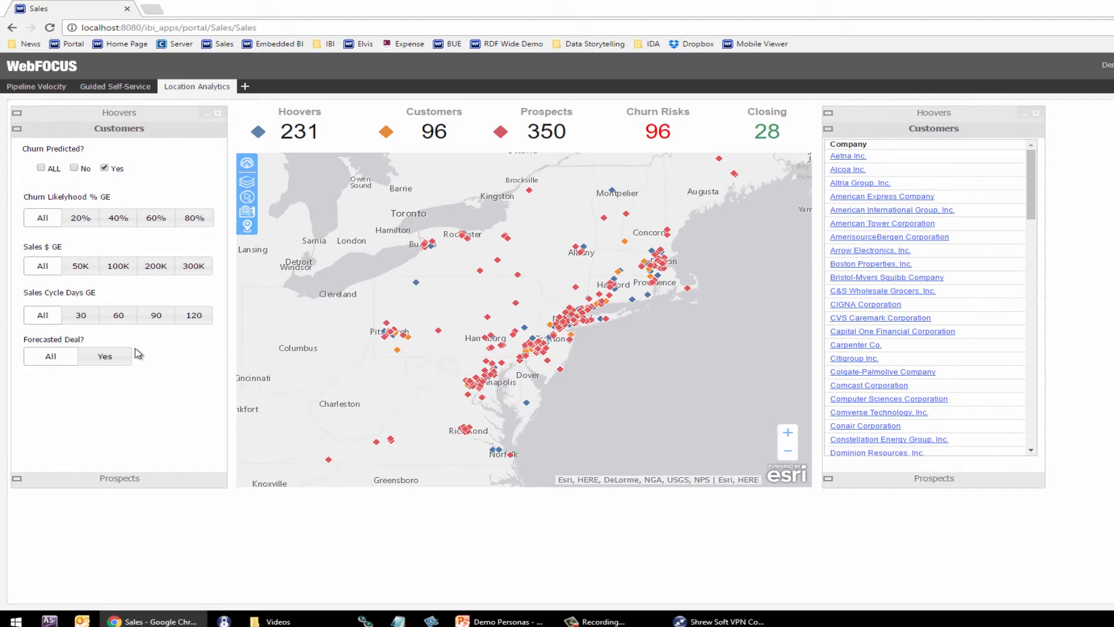
{"action": "left_click", "coordinate": [105, 355]}
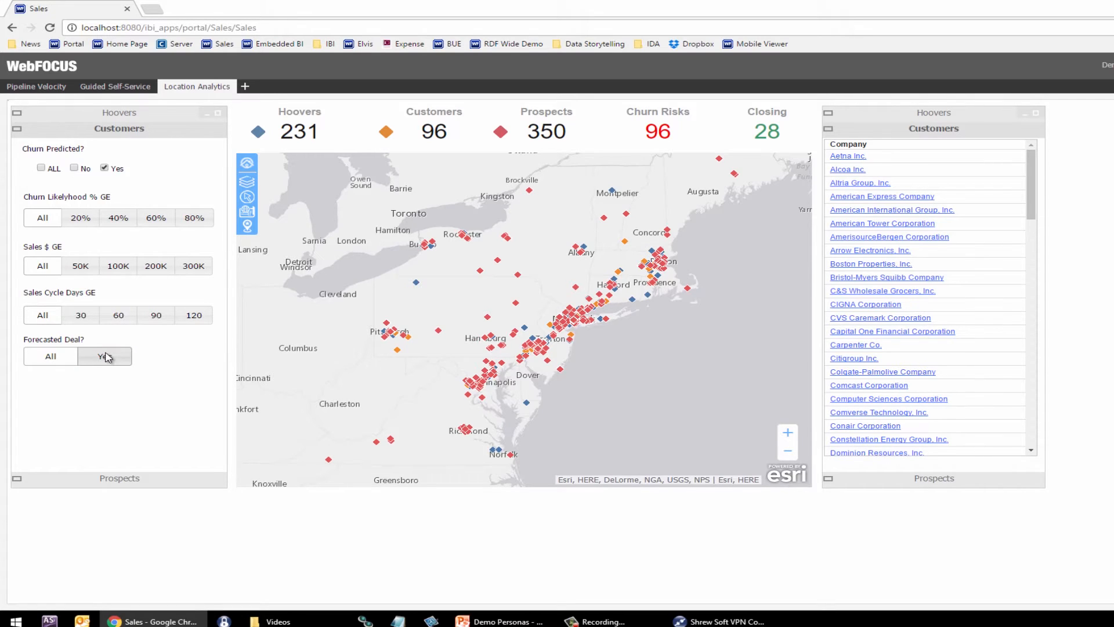
{"action": "left_click", "coordinate": [104, 356]}
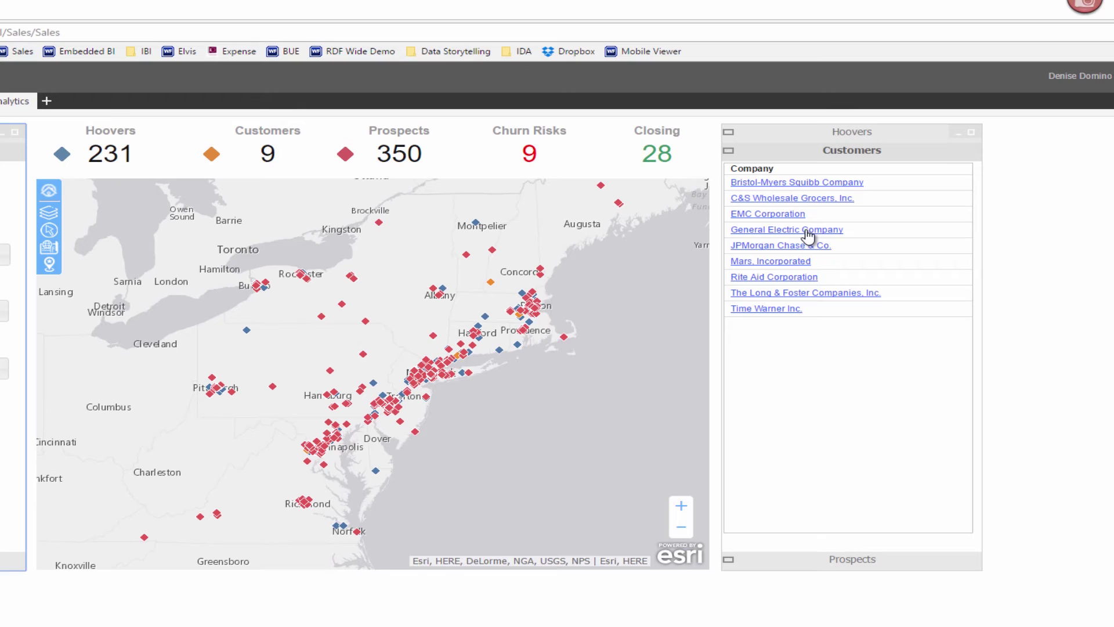
Drill from General Electric Company into its Support Trends calendar of open tickets.
{"action": "left_click", "coordinate": [786, 228]}
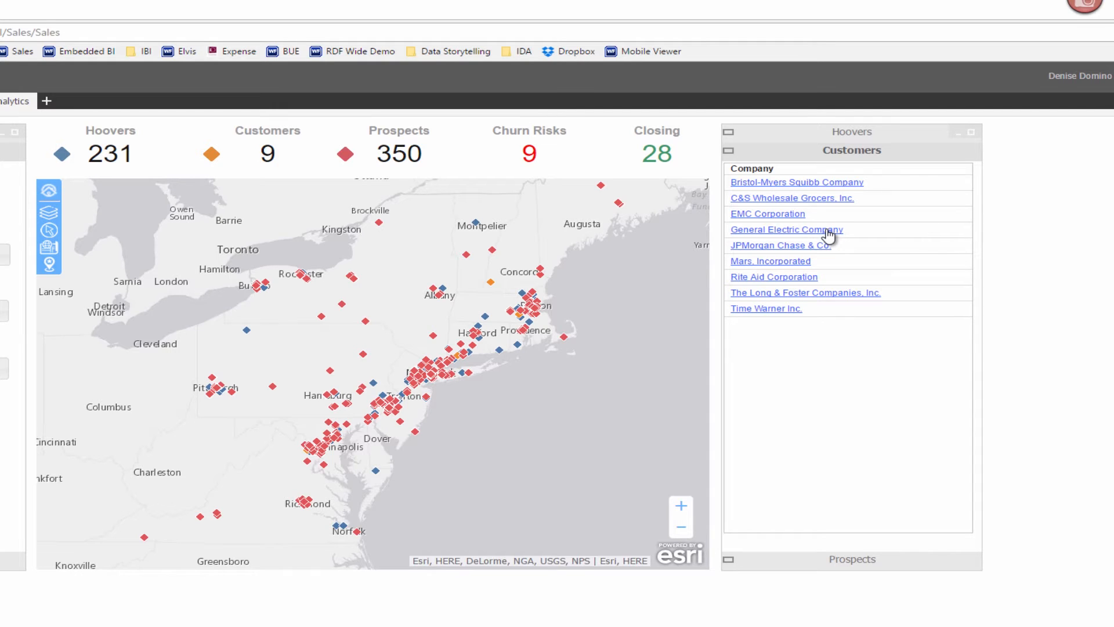
{"action": "right_click", "coordinate": [786, 229]}
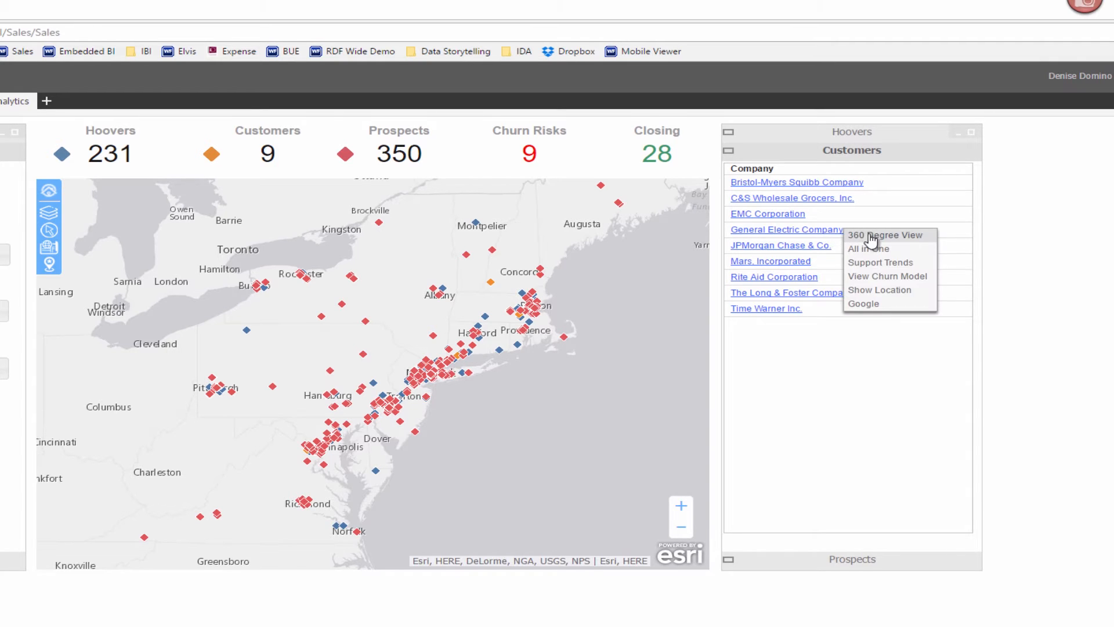
{"action": "left_click", "coordinate": [880, 262]}
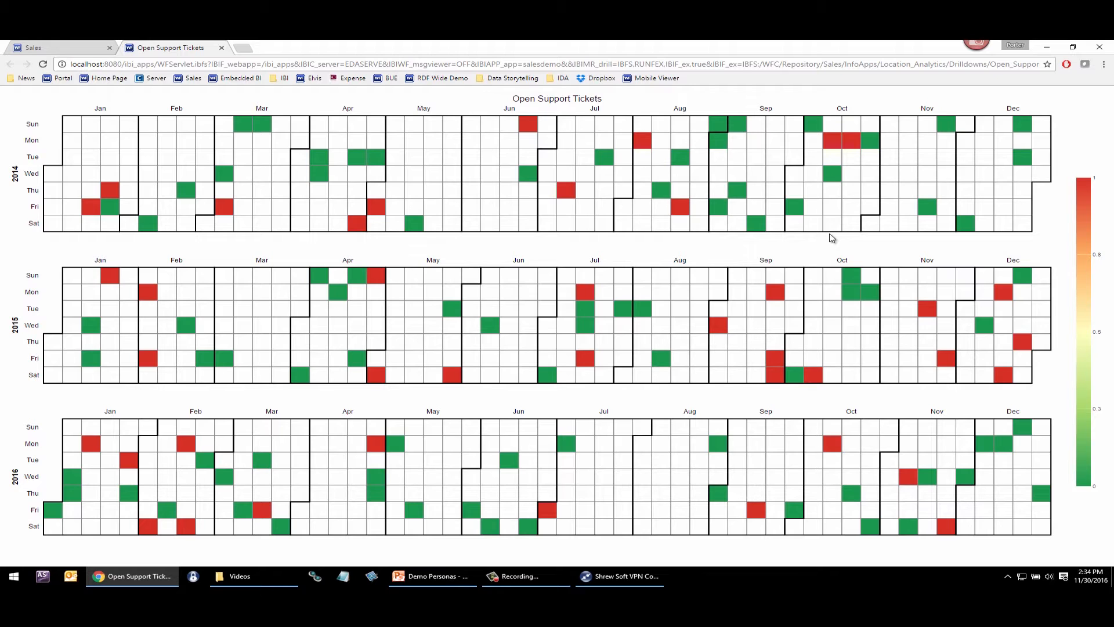
{"action": "mouse_move", "coordinate": [776, 293]}
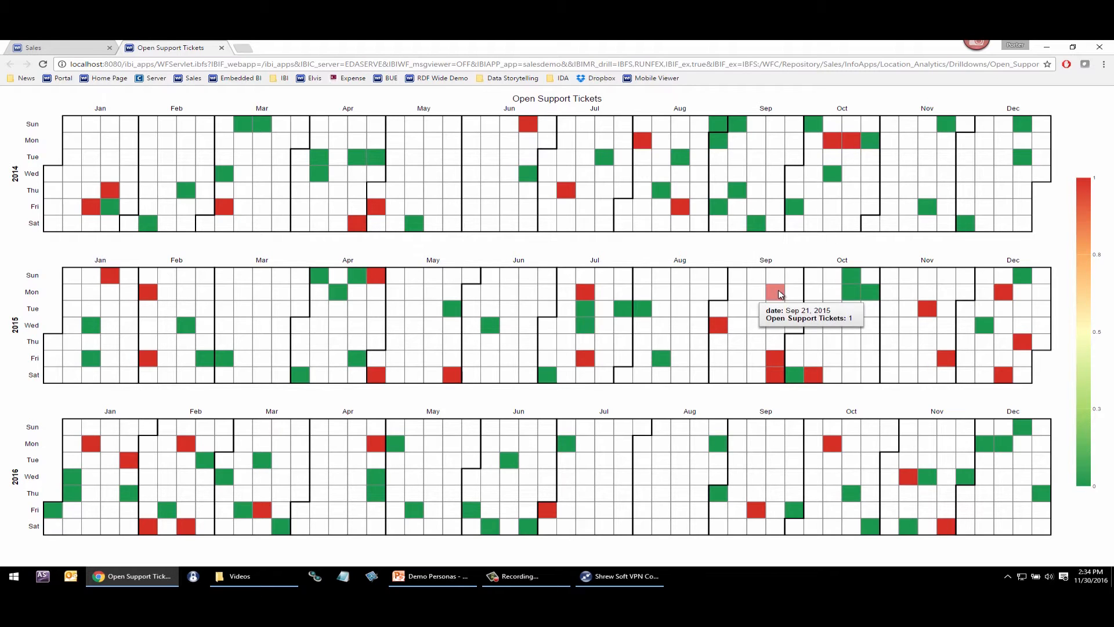
{"action": "mouse_move", "coordinate": [776, 359]}
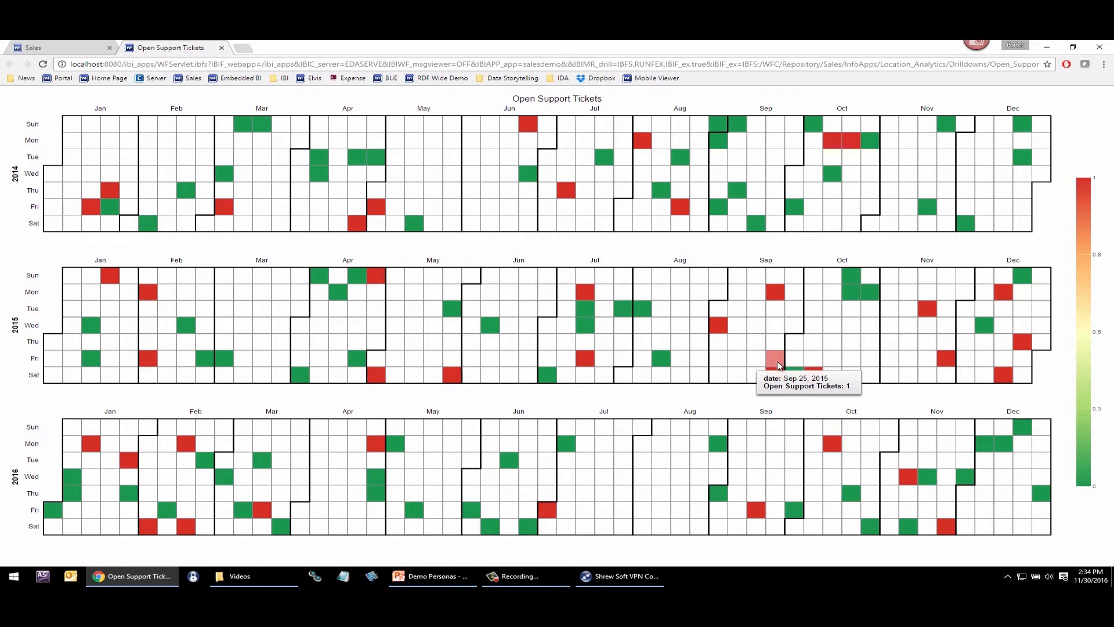
{"action": "mouse_move", "coordinate": [262, 146]}
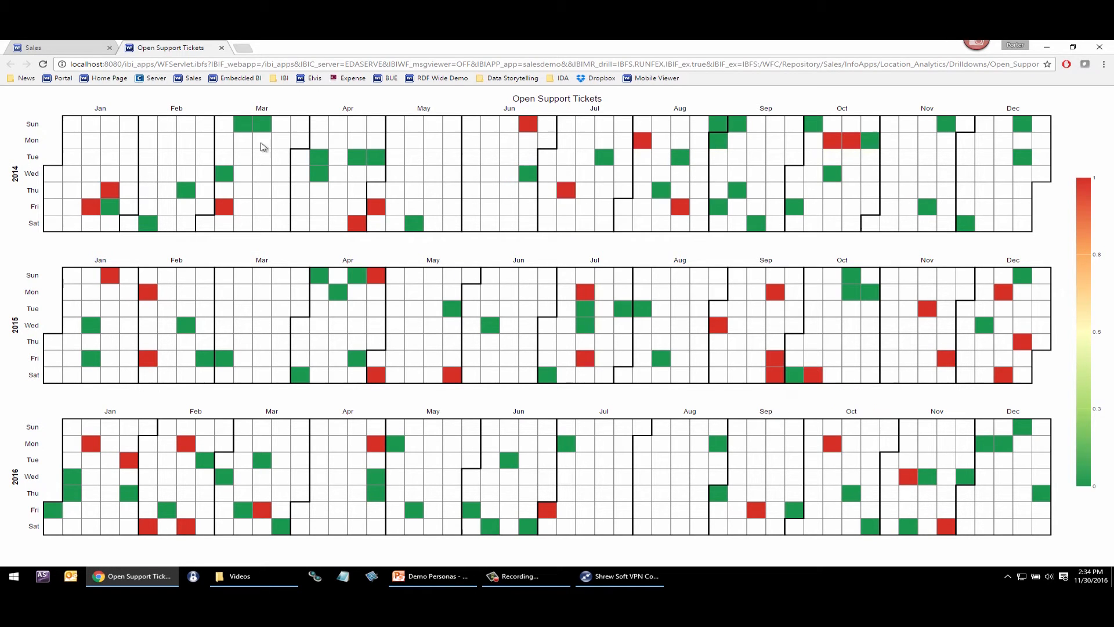
Return from the support tickets calendar to the Sales tab's Location Analytics map.
{"action": "left_click", "coordinate": [56, 47]}
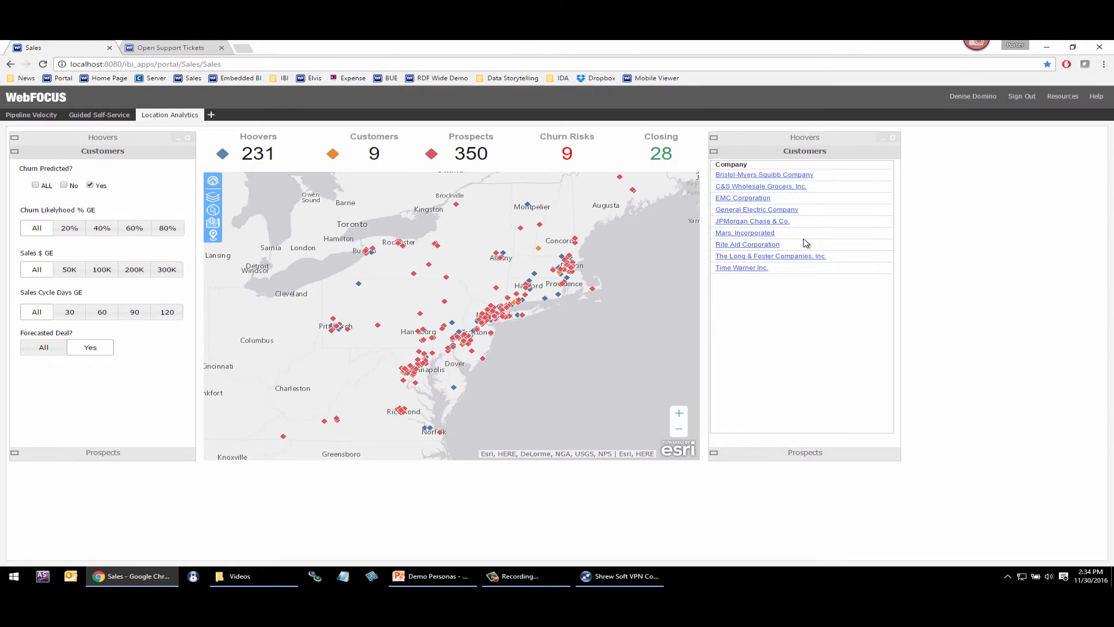
{"action": "mouse_move", "coordinate": [771, 211]}
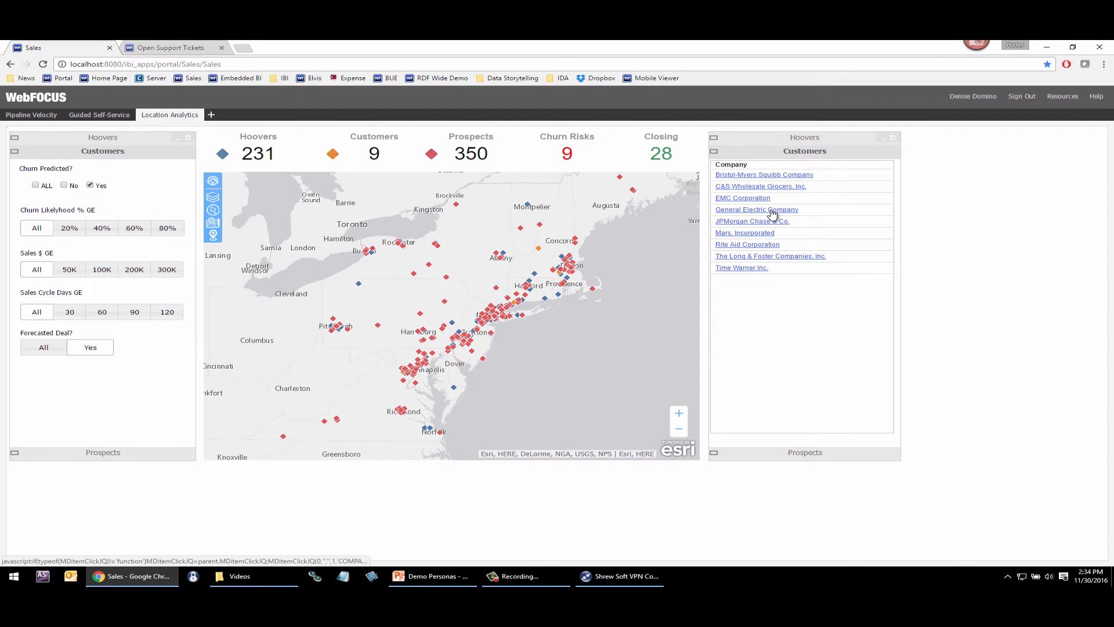
Open General Electric Company's drill-down menu from the Customers list.
{"action": "left_click", "coordinate": [756, 209]}
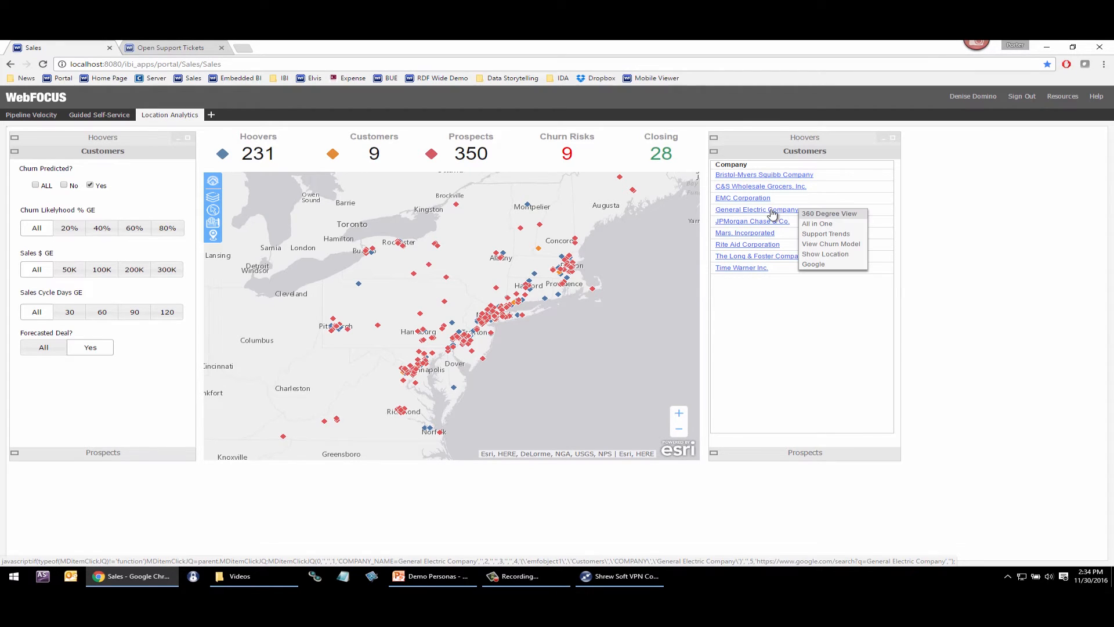
{"action": "mouse_move", "coordinate": [817, 223]}
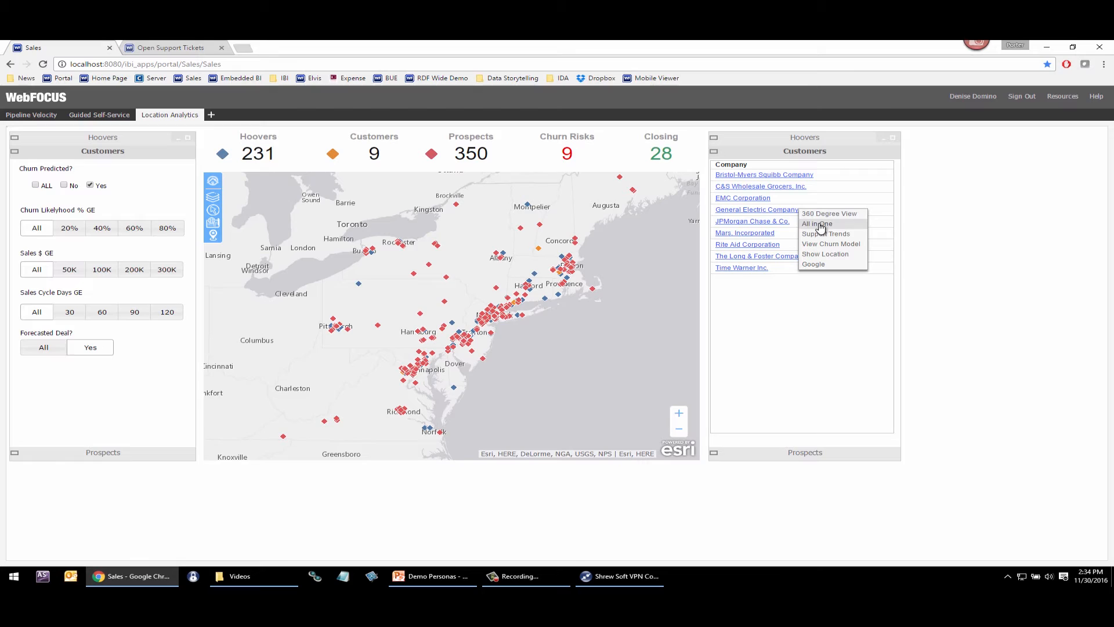
{"action": "mouse_move", "coordinate": [820, 218]}
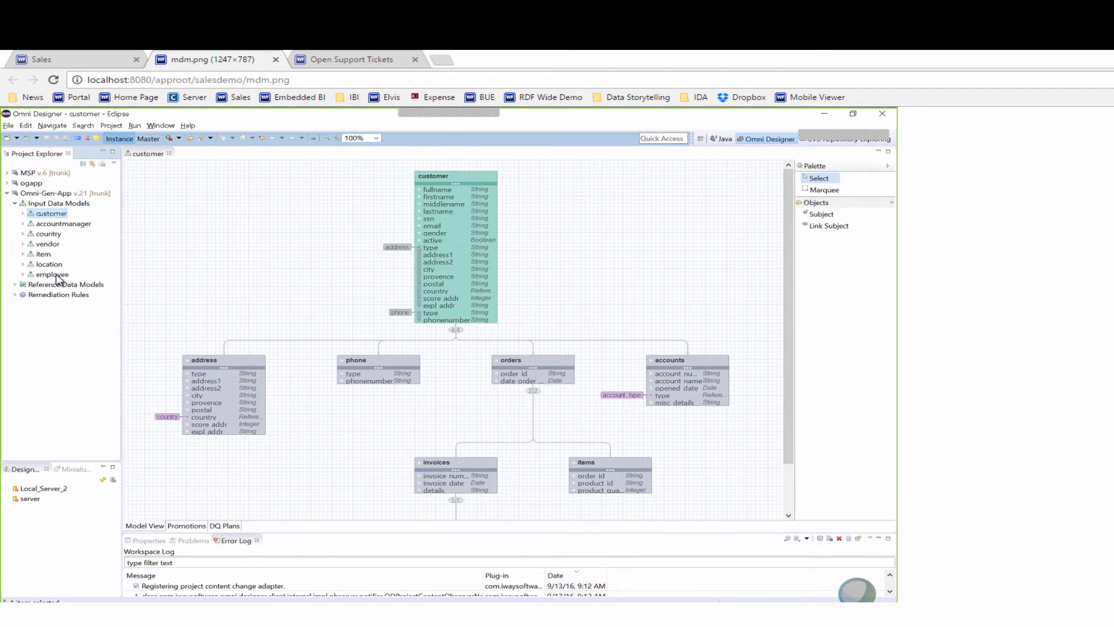
{"action": "mouse_move", "coordinate": [259, 309]}
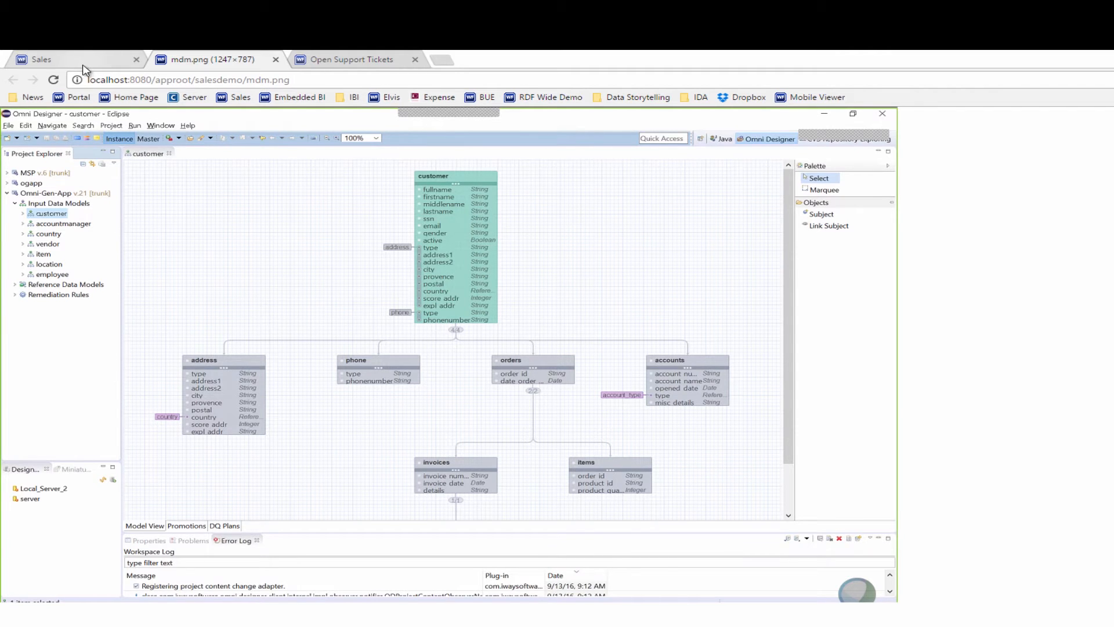
Return to the Sales tab and reopen General Electric Company's drill-down menu.
{"action": "left_click", "coordinate": [39, 59]}
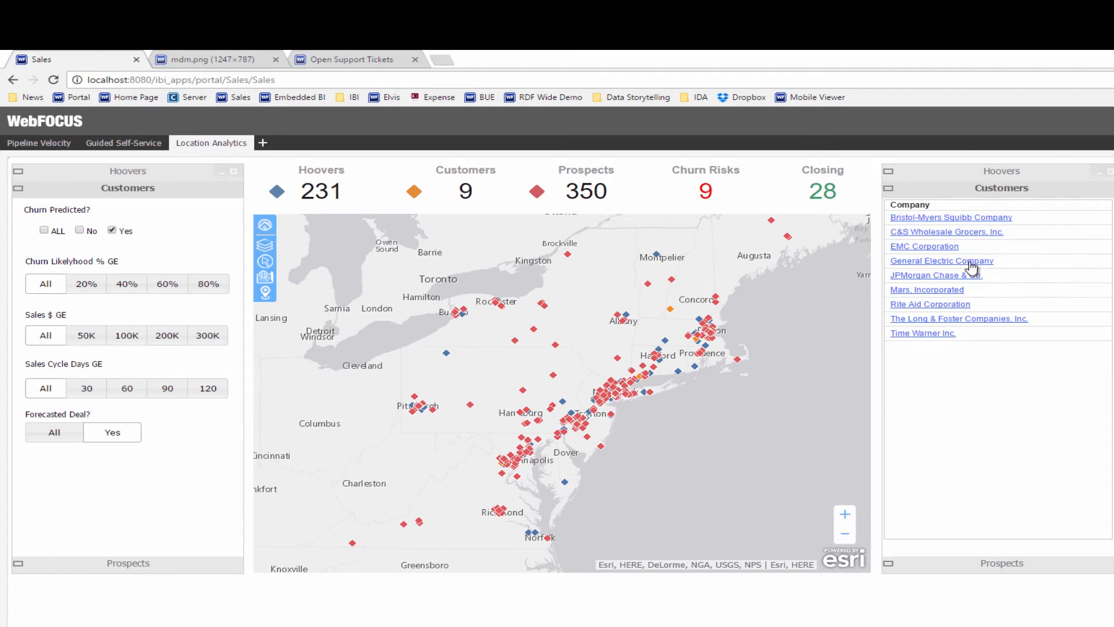
{"action": "right_click", "coordinate": [941, 260]}
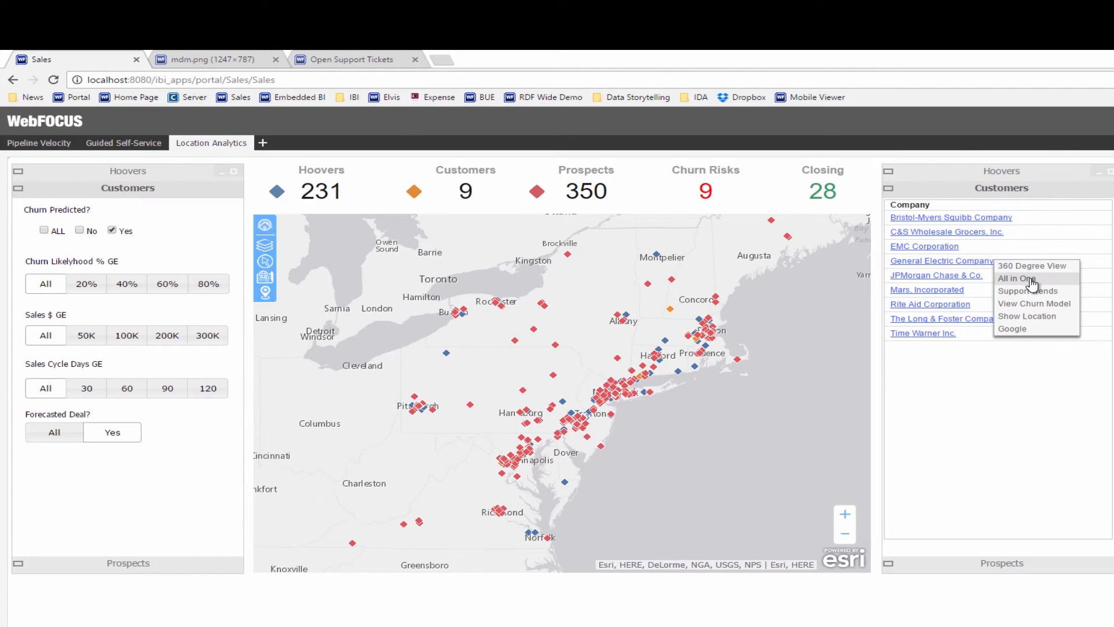
Open General Electric's All in One report and view its Leads layout.
{"action": "left_click", "coordinate": [1031, 266]}
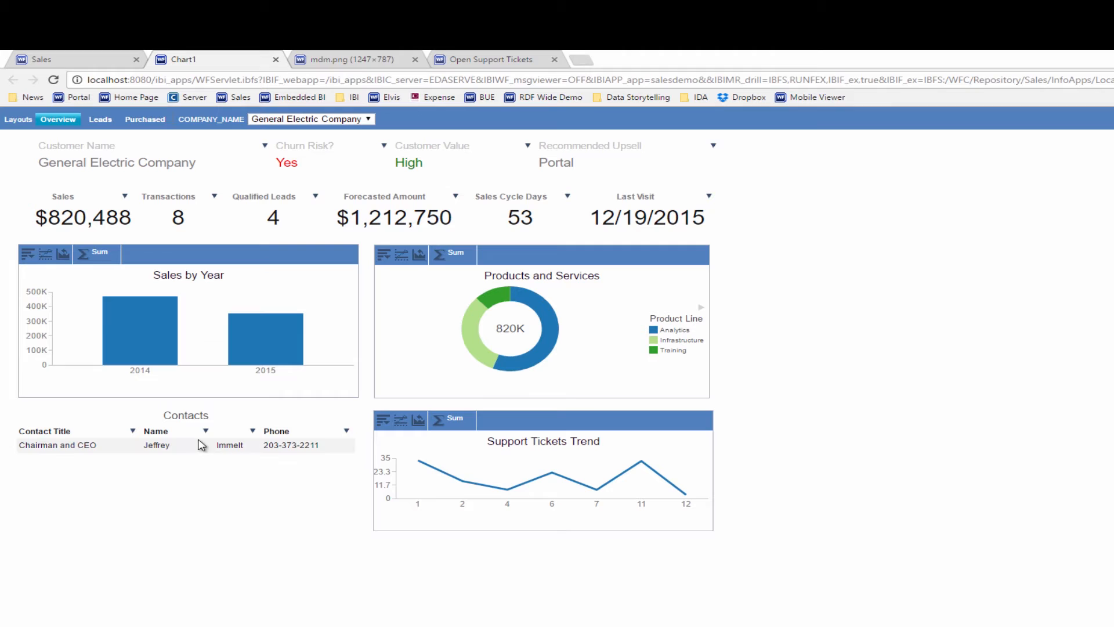
{"action": "mouse_move", "coordinate": [118, 133]}
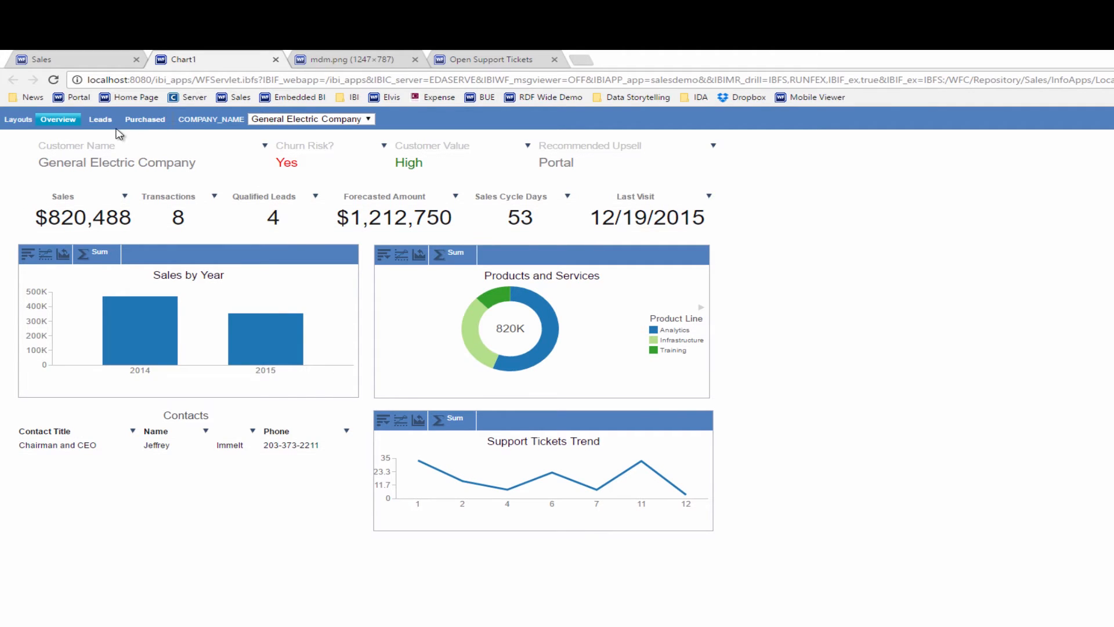
{"action": "left_click", "coordinate": [100, 118]}
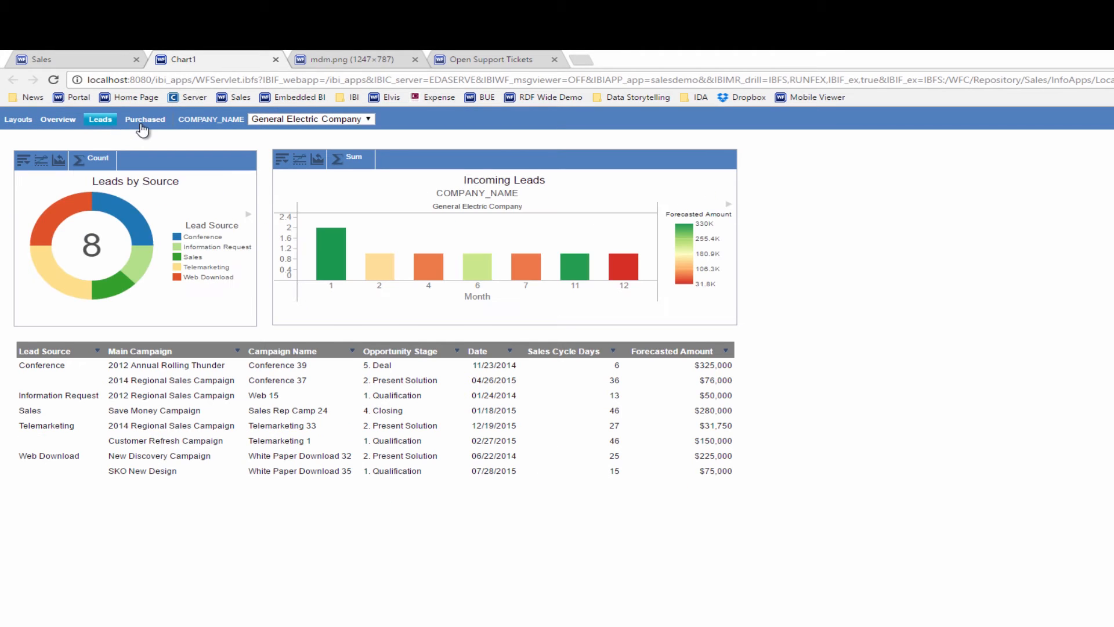
{"action": "left_click", "coordinate": [144, 118]}
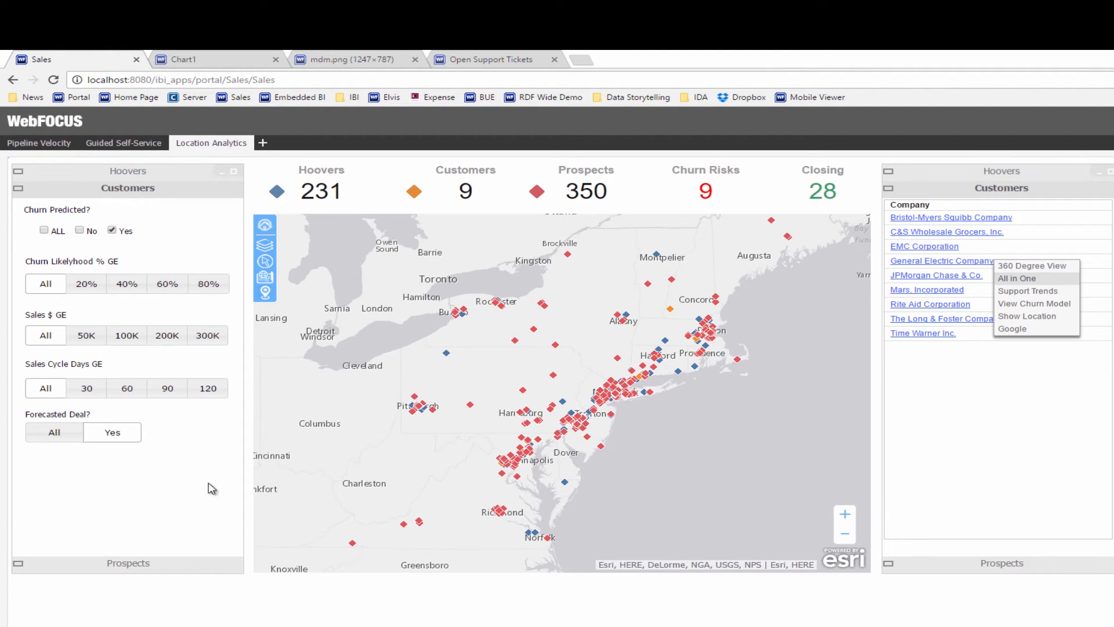
Filter prospects to Low opportunity risk and the 4. Closing stage, leaving 28.
{"action": "left_click", "coordinate": [128, 205]}
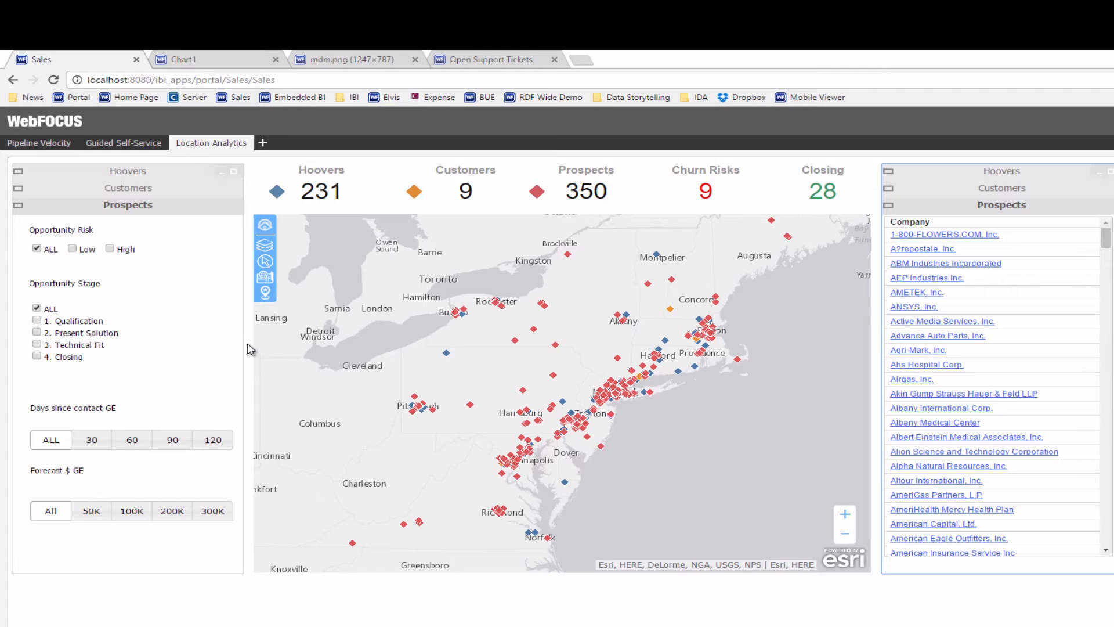
{"action": "mouse_move", "coordinate": [76, 256]}
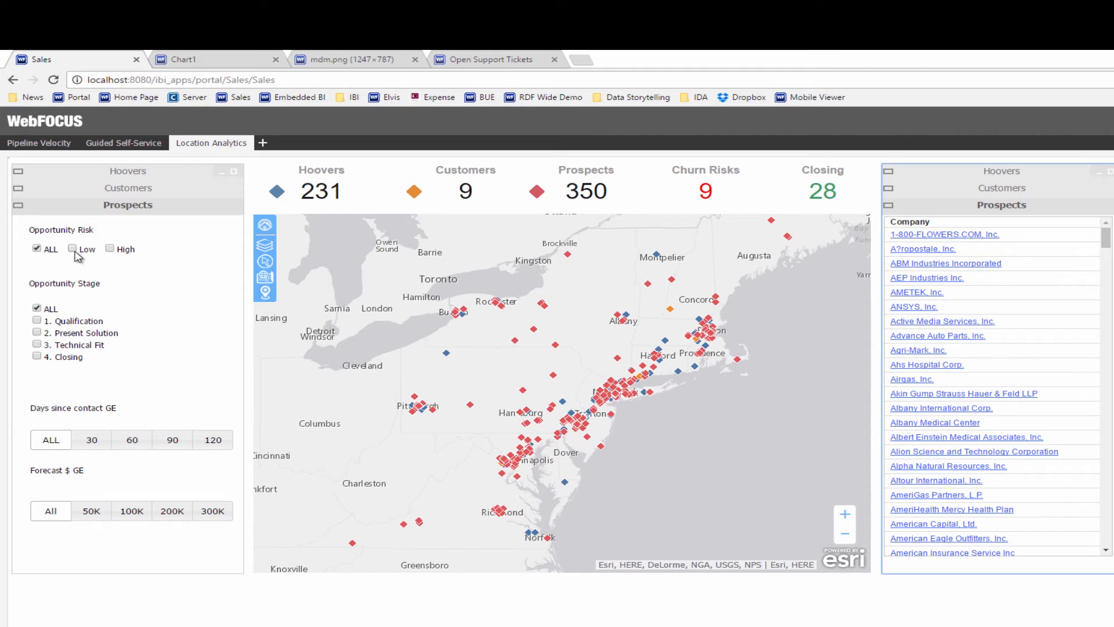
{"action": "left_click", "coordinate": [72, 249]}
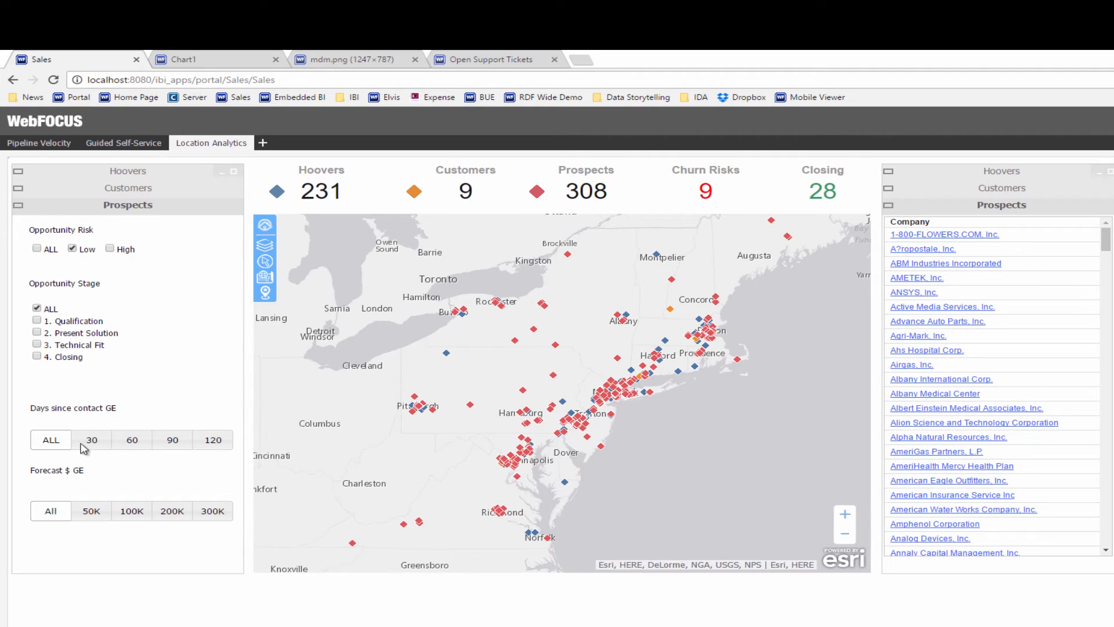
{"action": "left_click", "coordinate": [38, 357]}
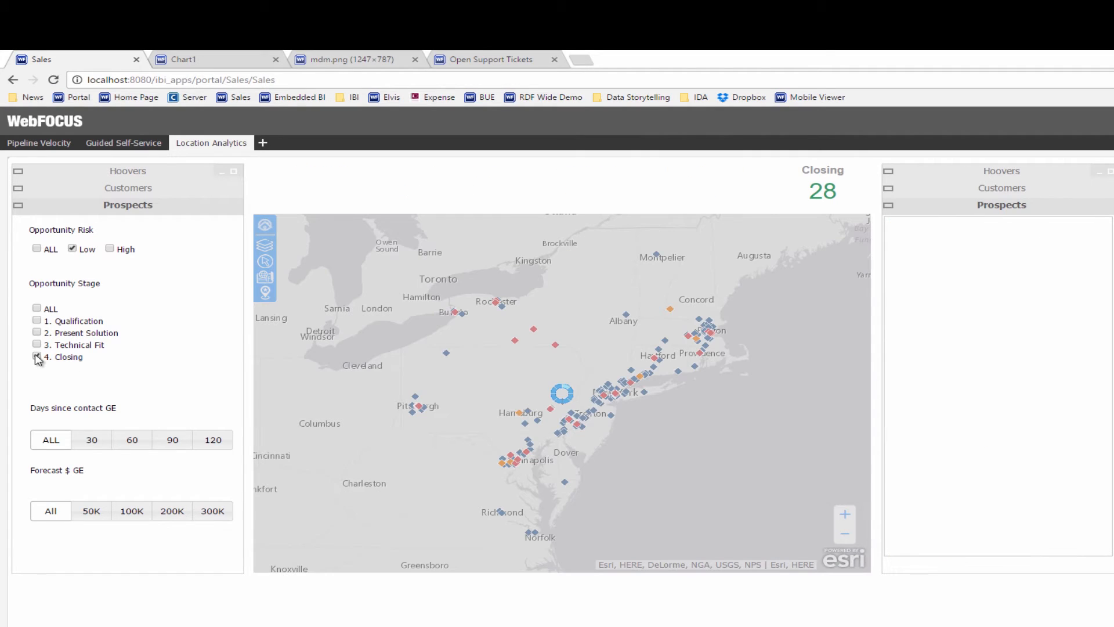
{"action": "left_click", "coordinate": [37, 357]}
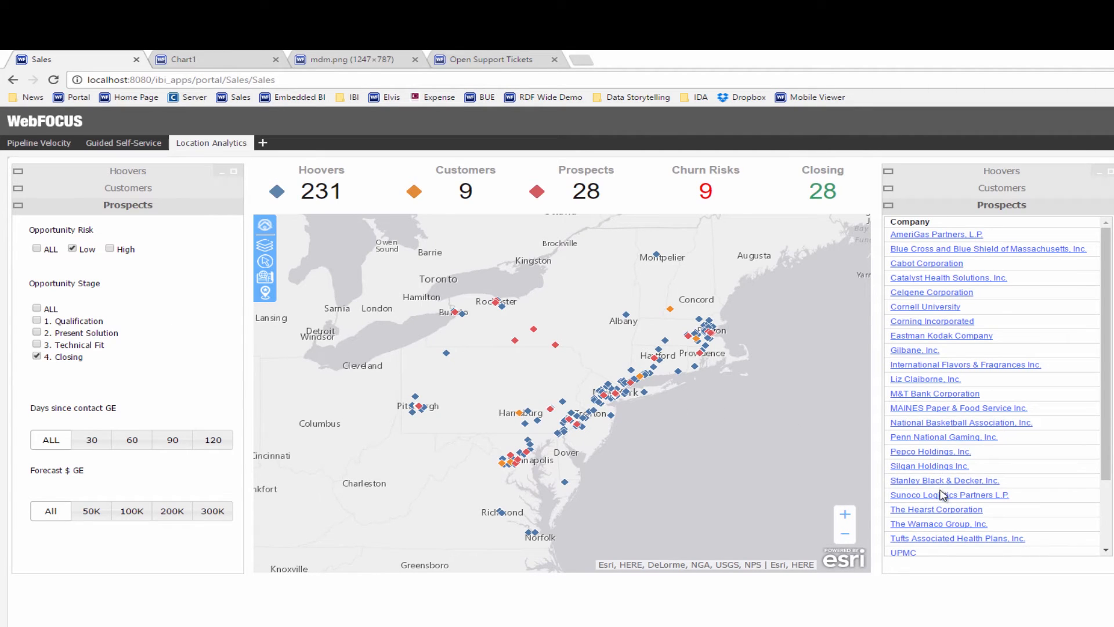
Open the opportunity Timeline for Sunoco Logistics Partners L.P., then return to the Sales portal.
{"action": "right_click", "coordinate": [949, 494]}
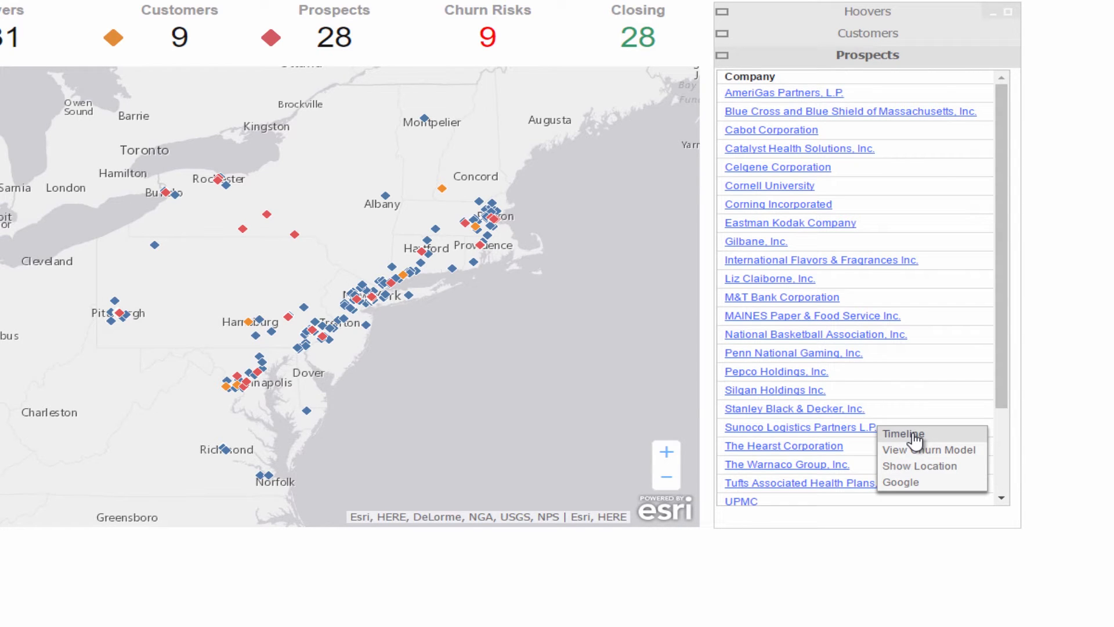
{"action": "left_click", "coordinate": [902, 433]}
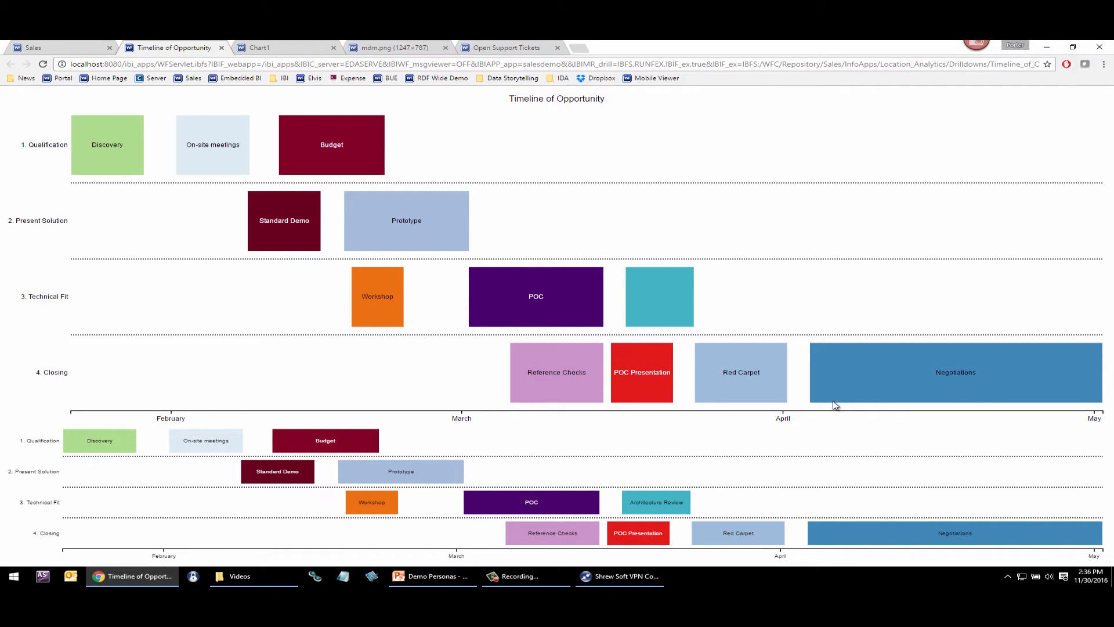
{"action": "mouse_move", "coordinate": [293, 543]}
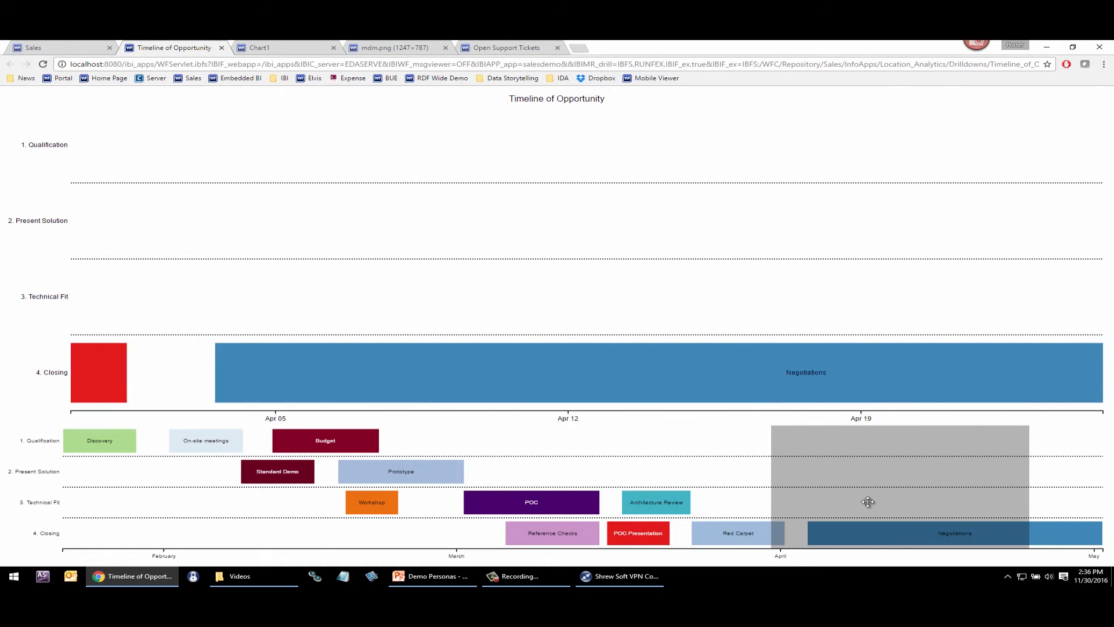
{"action": "left_click", "coordinate": [32, 48]}
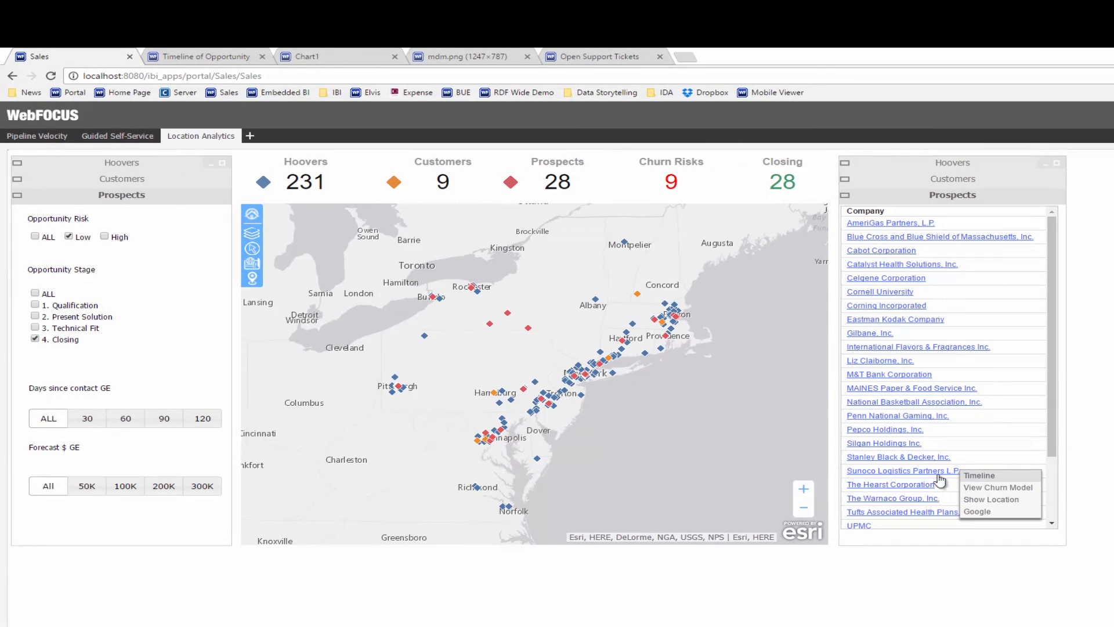
{"action": "left_click", "coordinate": [990, 499]}
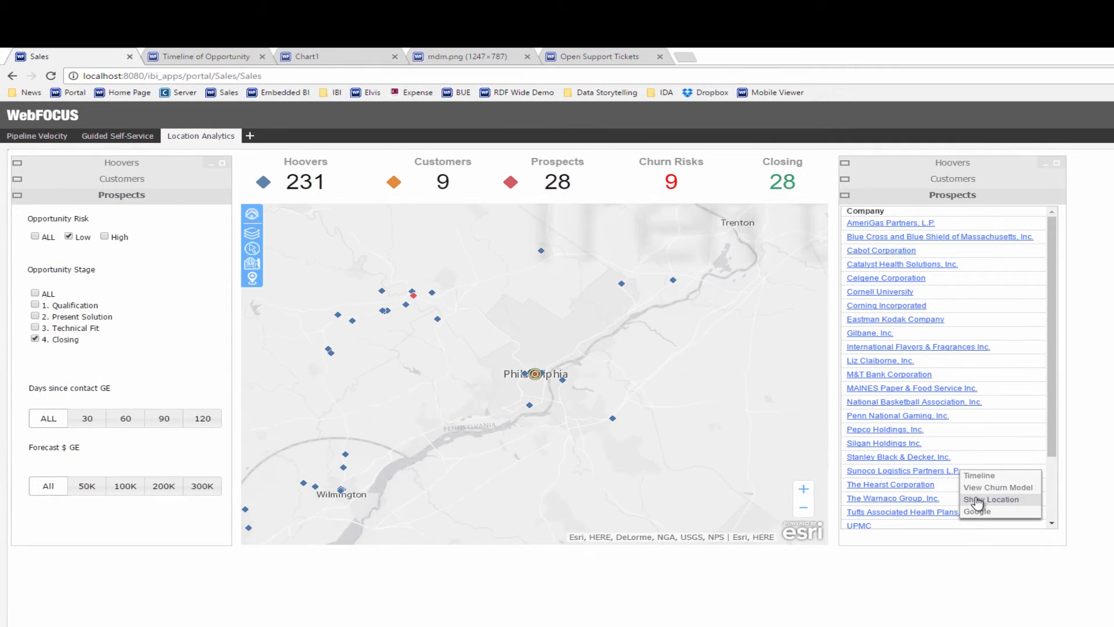
{"action": "left_click", "coordinate": [416, 299]}
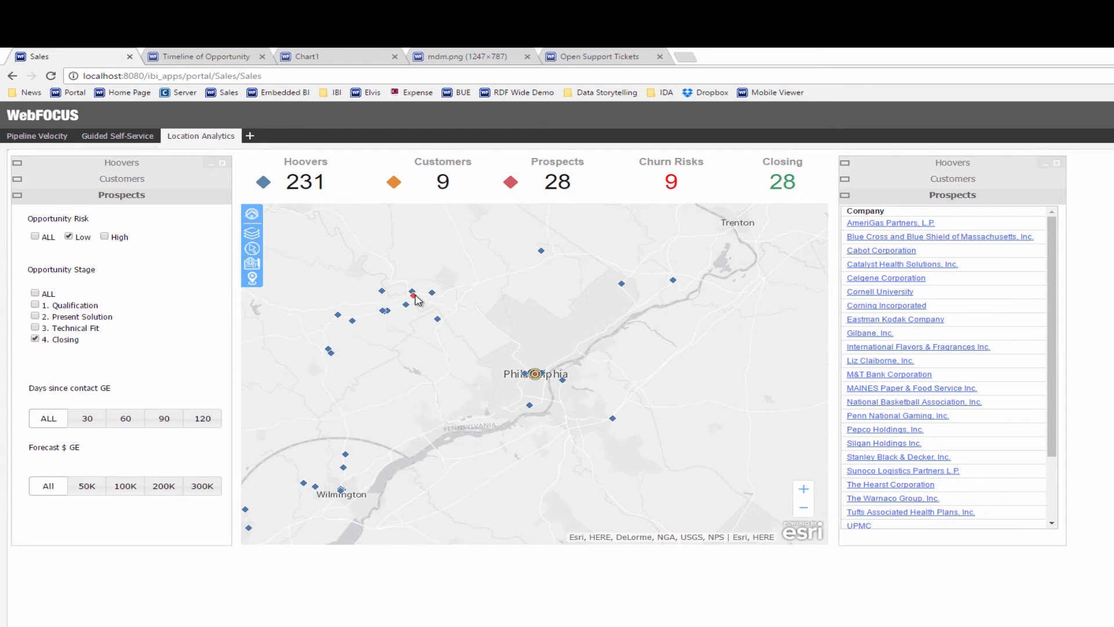
{"action": "left_click", "coordinate": [412, 295]}
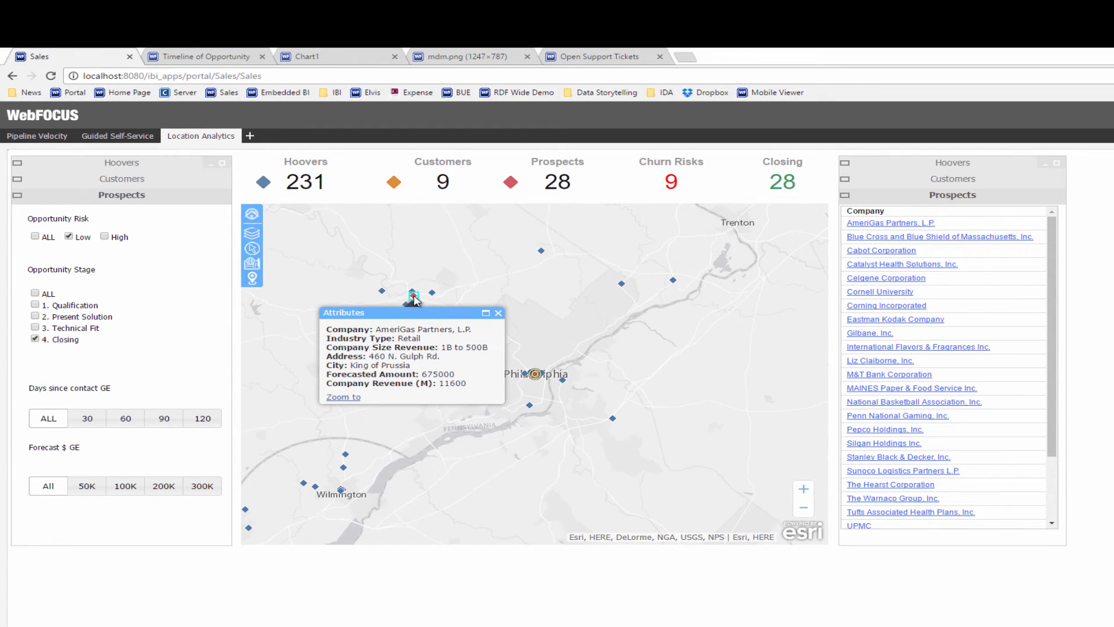
{"action": "left_click", "coordinate": [498, 313]}
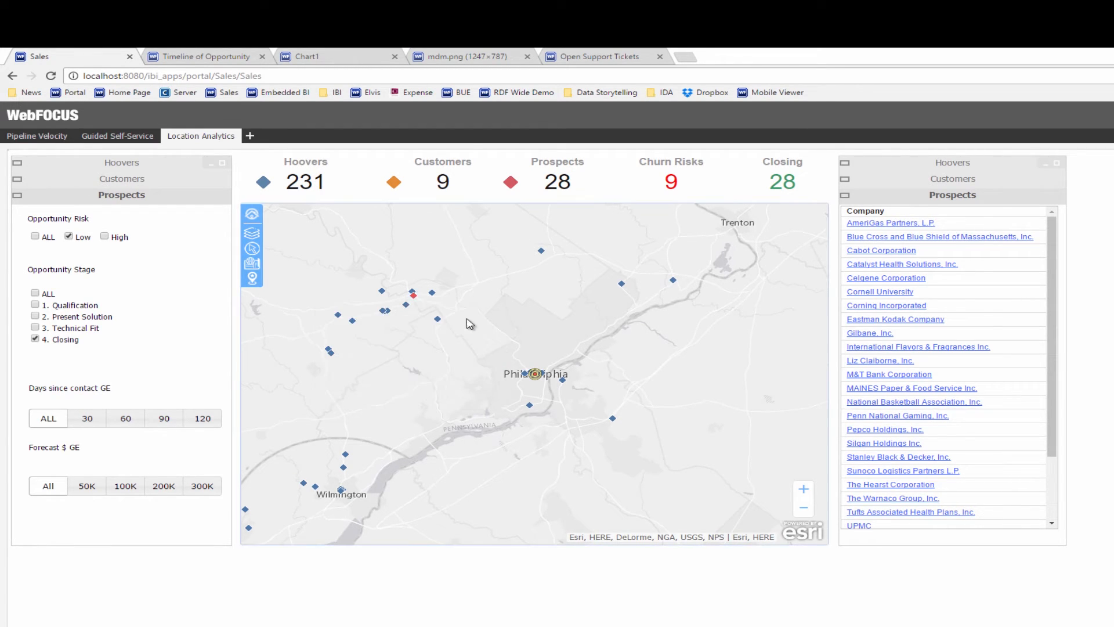
{"action": "left_click", "coordinate": [251, 263]}
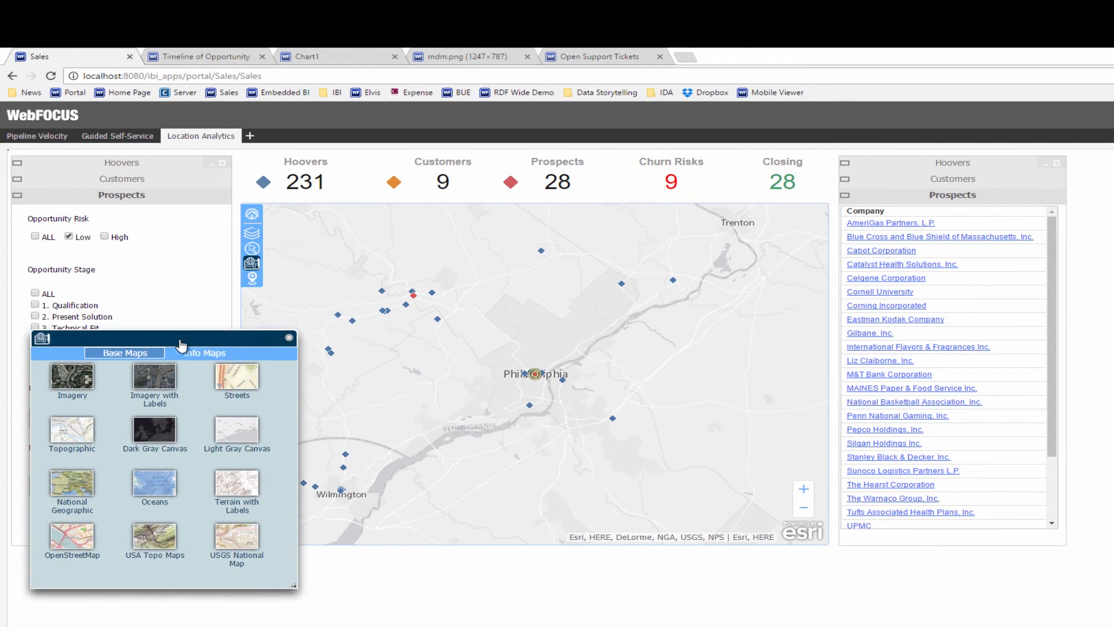
{"action": "left_click", "coordinate": [237, 379]}
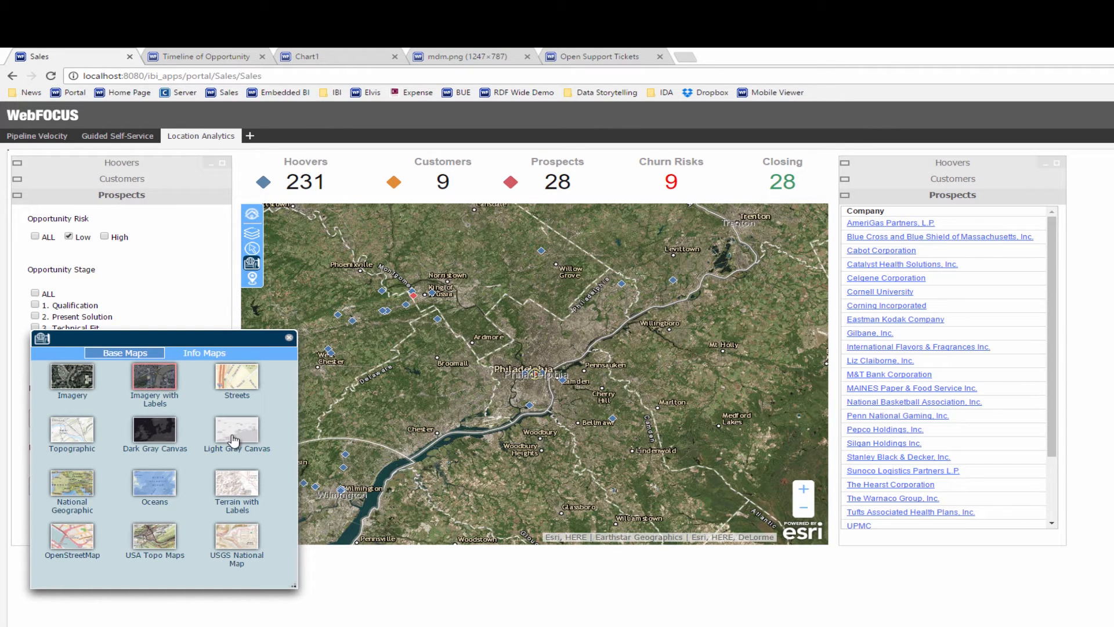
{"action": "left_click", "coordinate": [236, 431]}
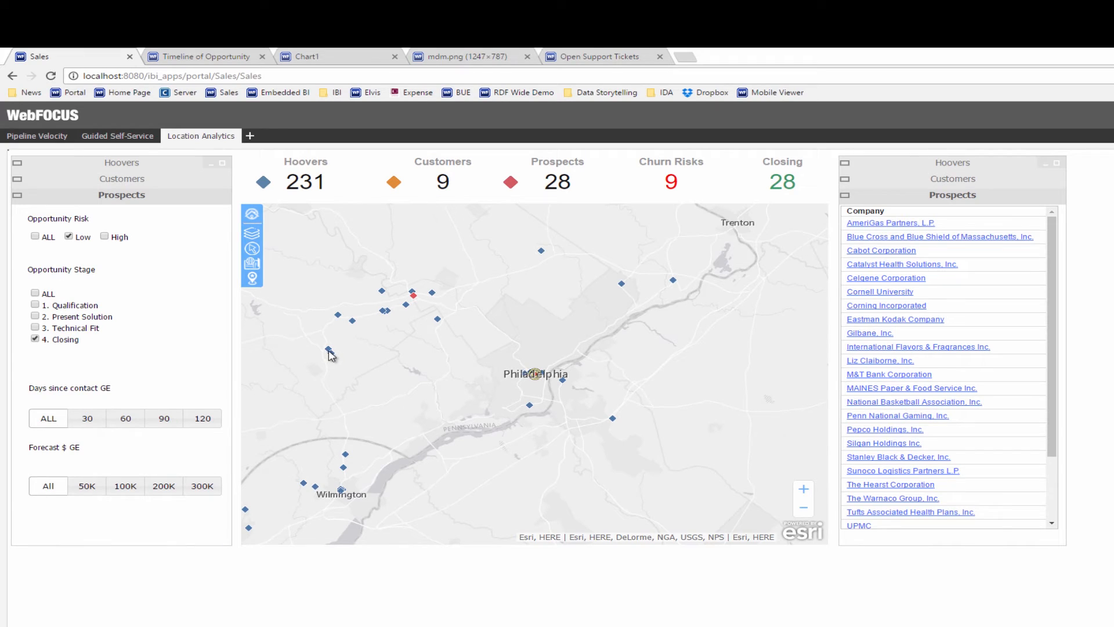
{"action": "mouse_move", "coordinate": [326, 352]}
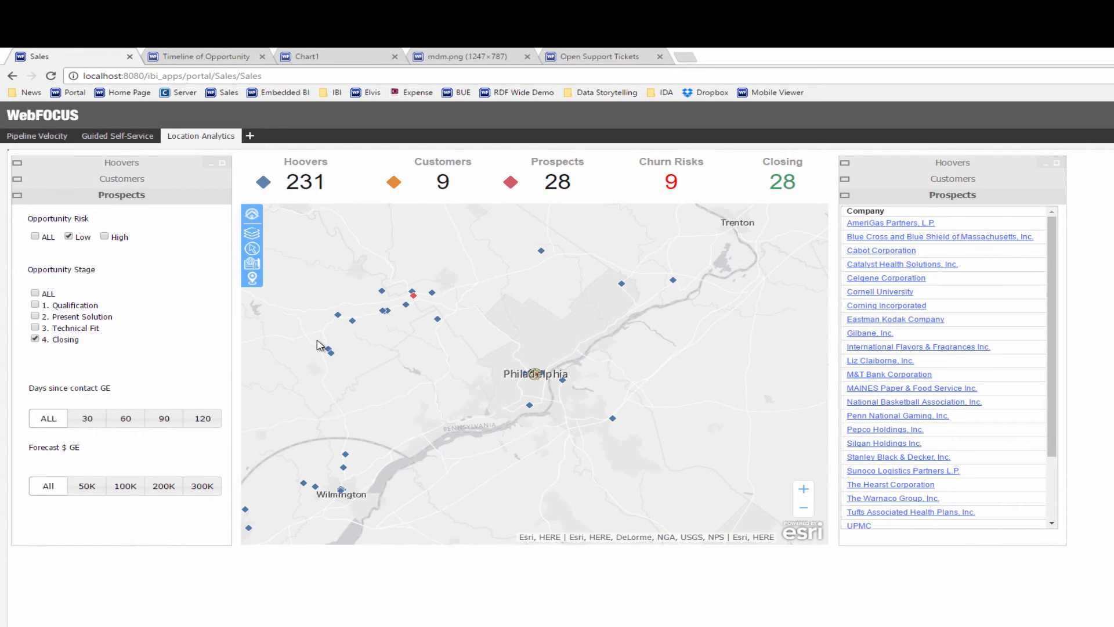
{"action": "mouse_move", "coordinate": [286, 235]}
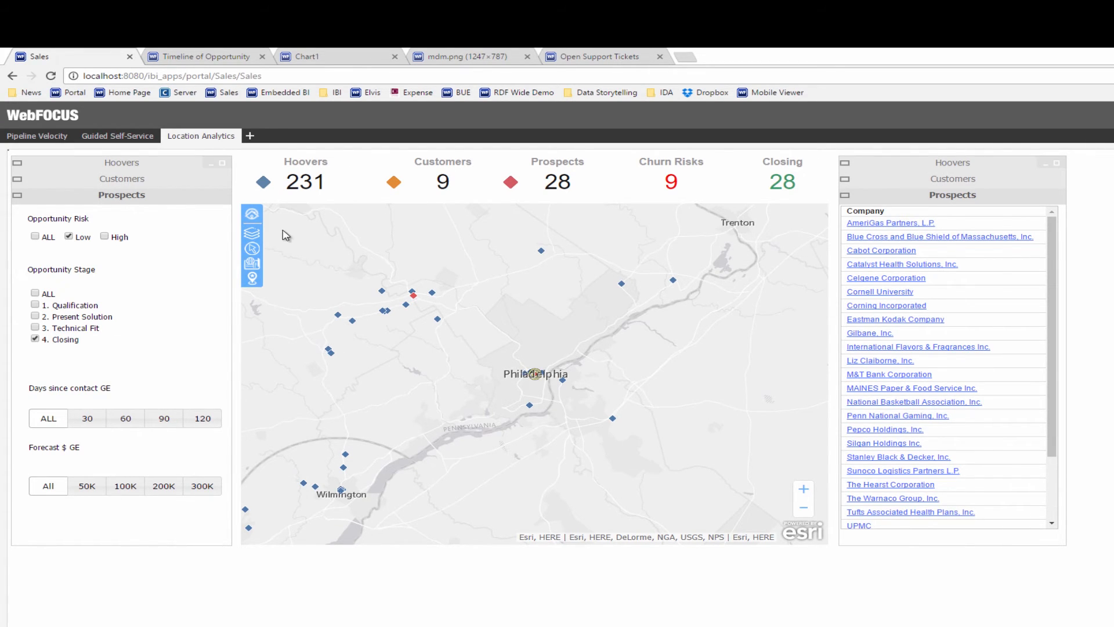
Select the 21 Hoovers companies near the closing prospects by distance and run their report.
{"action": "left_click", "coordinate": [253, 248]}
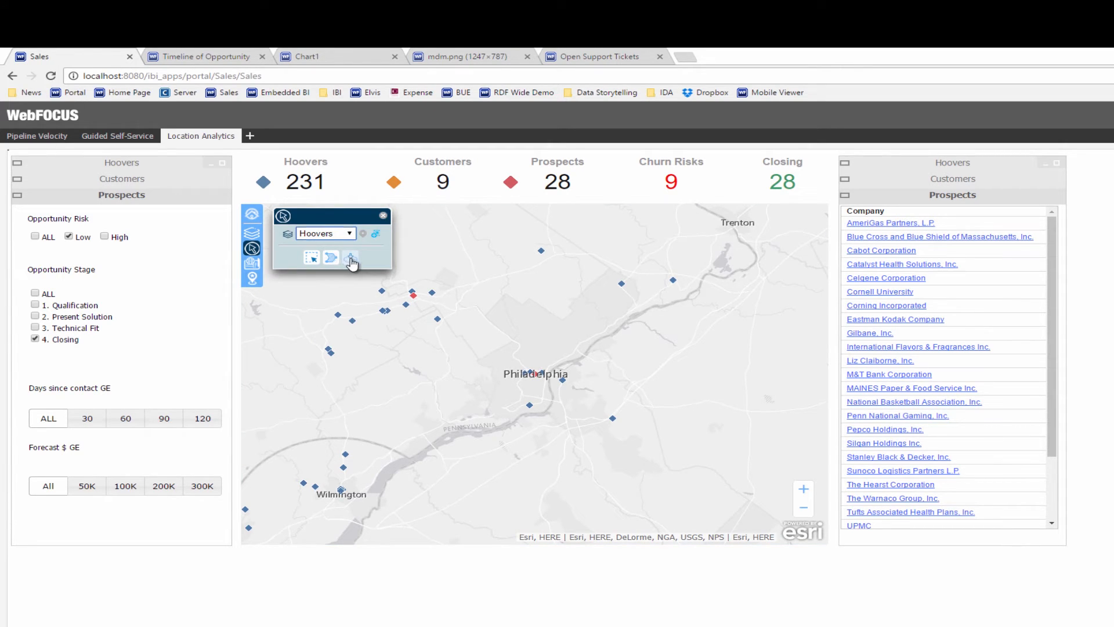
{"action": "left_click", "coordinate": [349, 259]}
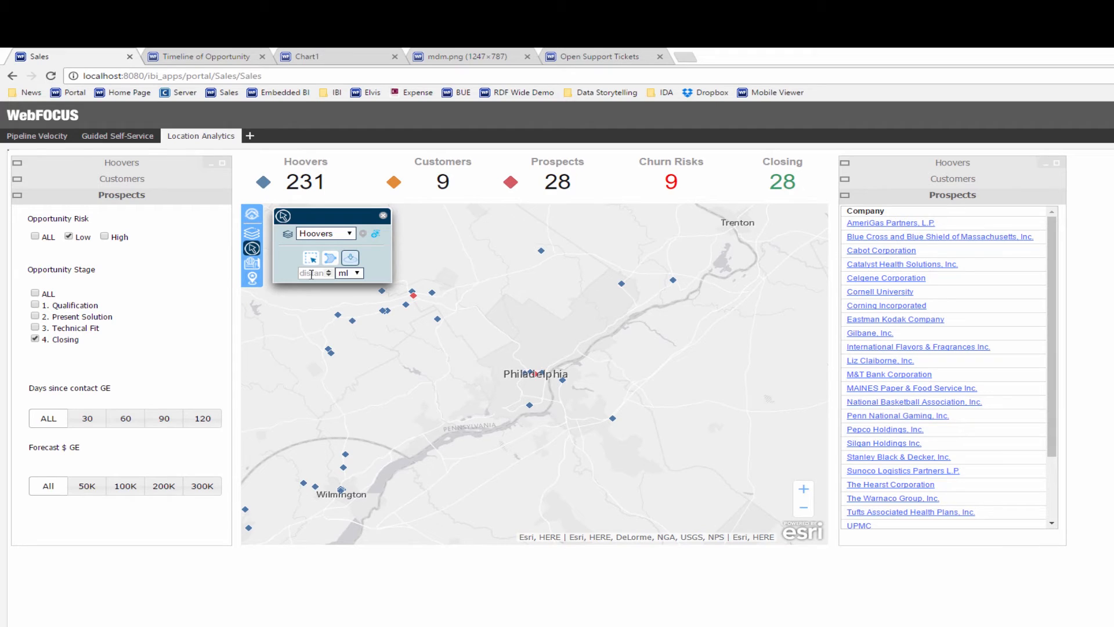
{"action": "left_click", "coordinate": [330, 257]}
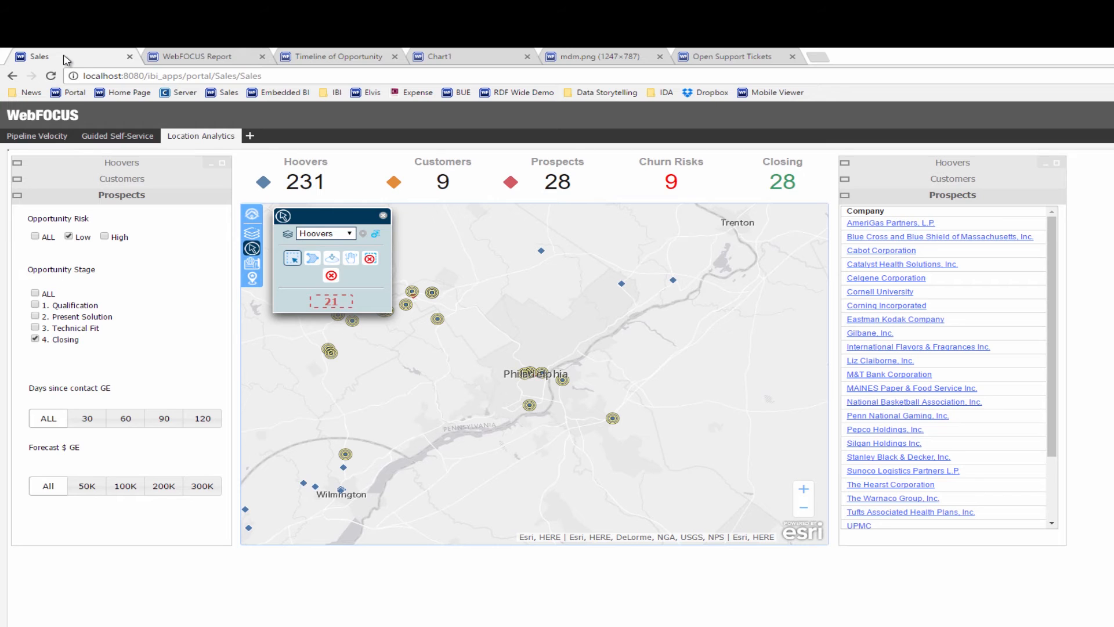
{"action": "mouse_move", "coordinate": [195, 56]}
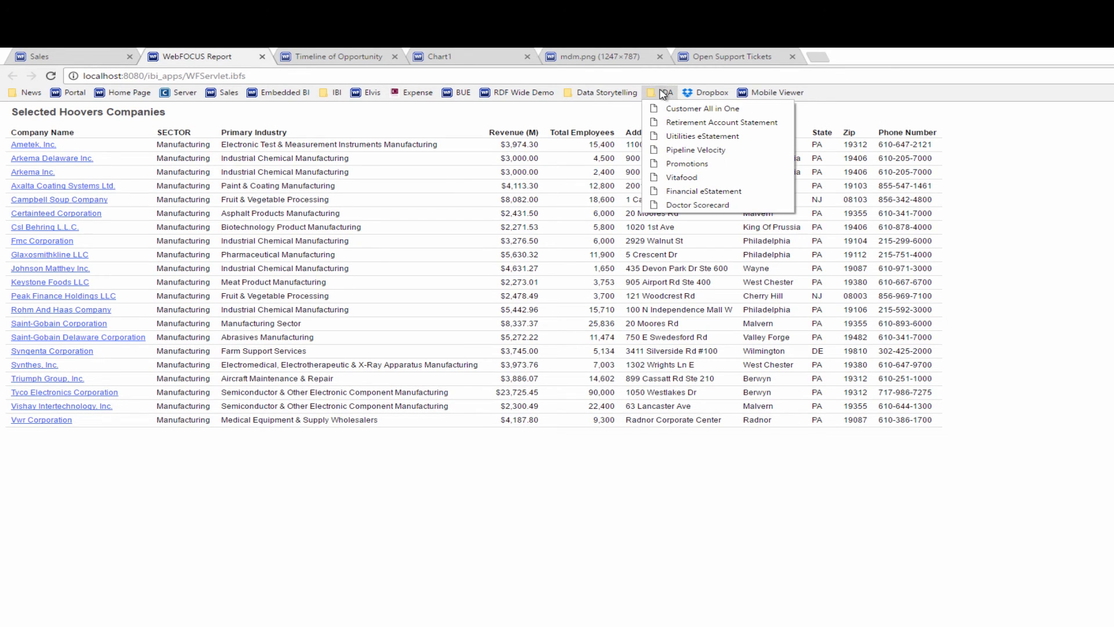
Open Customer All in One, switching COMPANY_NAME to General Electric, then Rite Aid Corporation.
{"action": "left_click", "coordinate": [703, 108]}
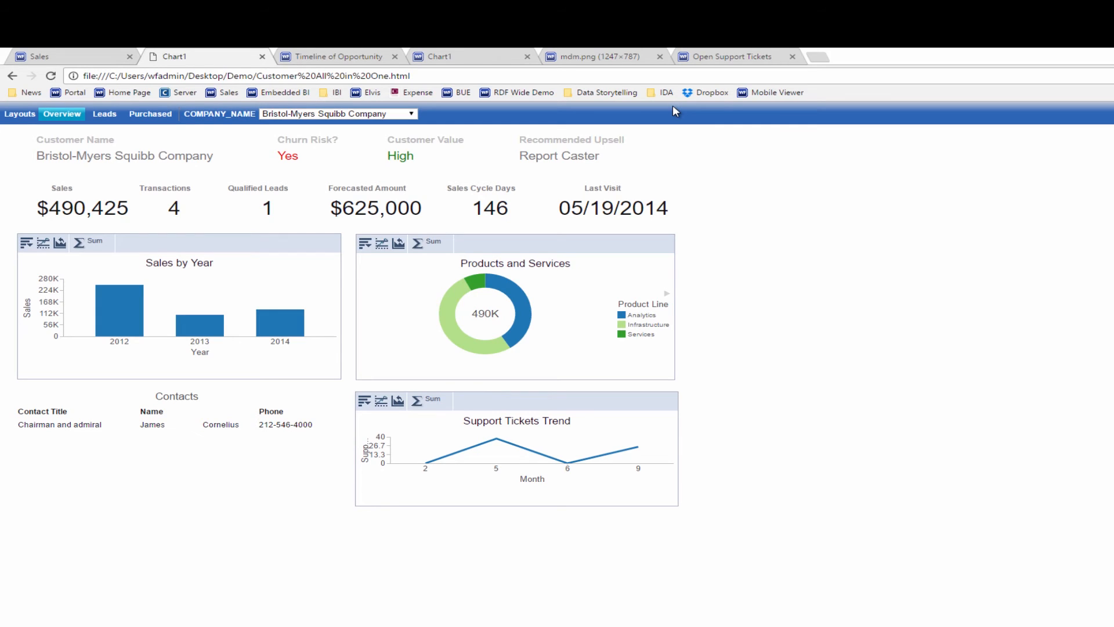
{"action": "mouse_move", "coordinate": [579, 112]}
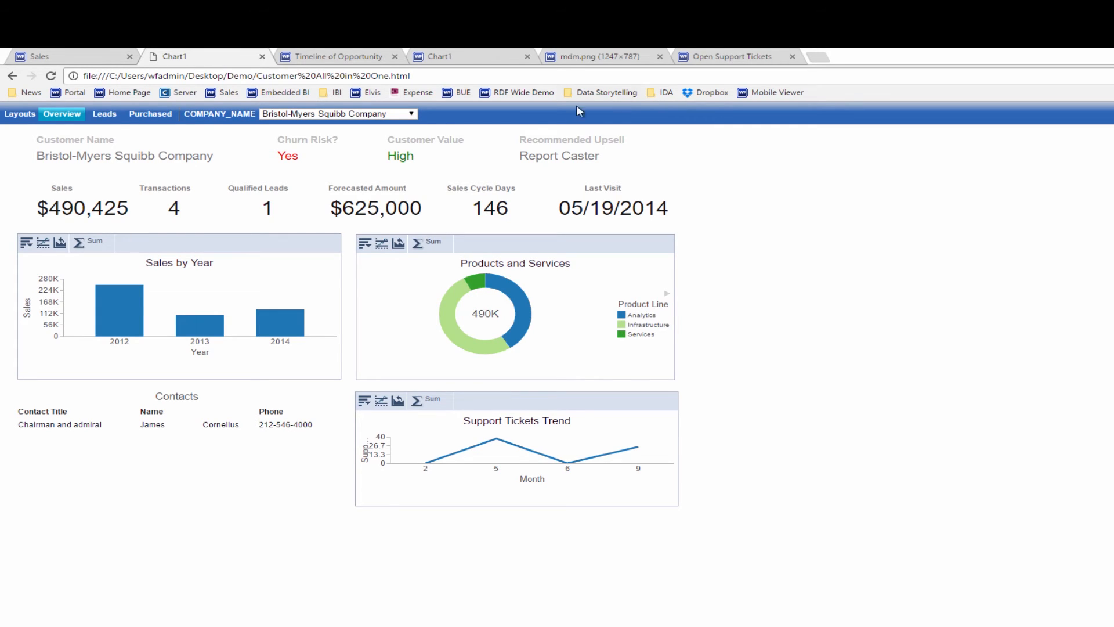
{"action": "left_click", "coordinate": [410, 113]}
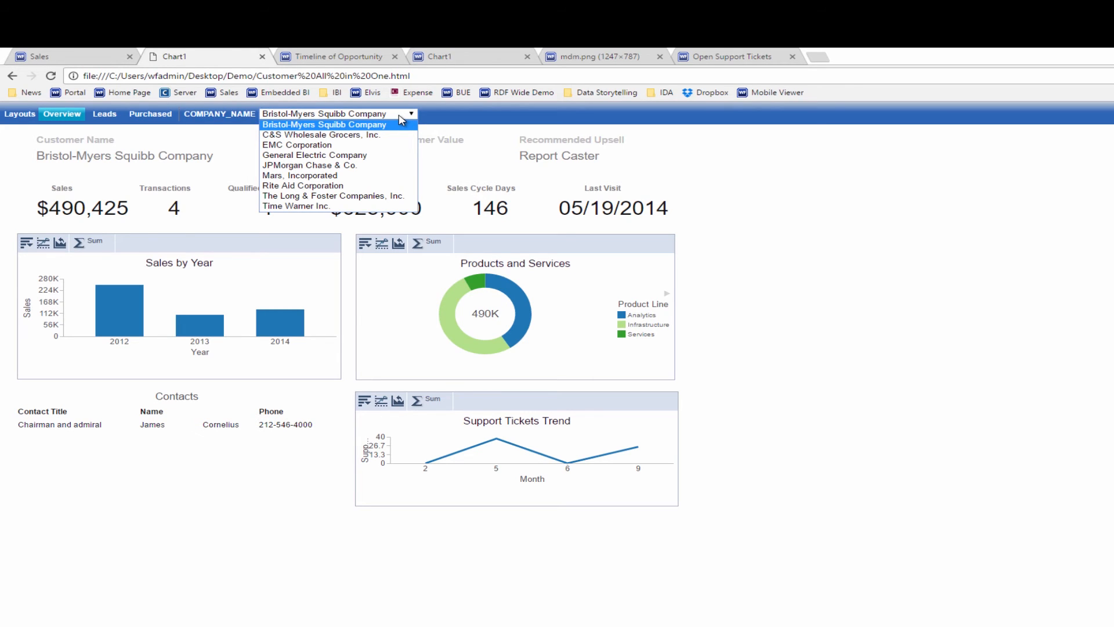
{"action": "mouse_move", "coordinate": [306, 145]}
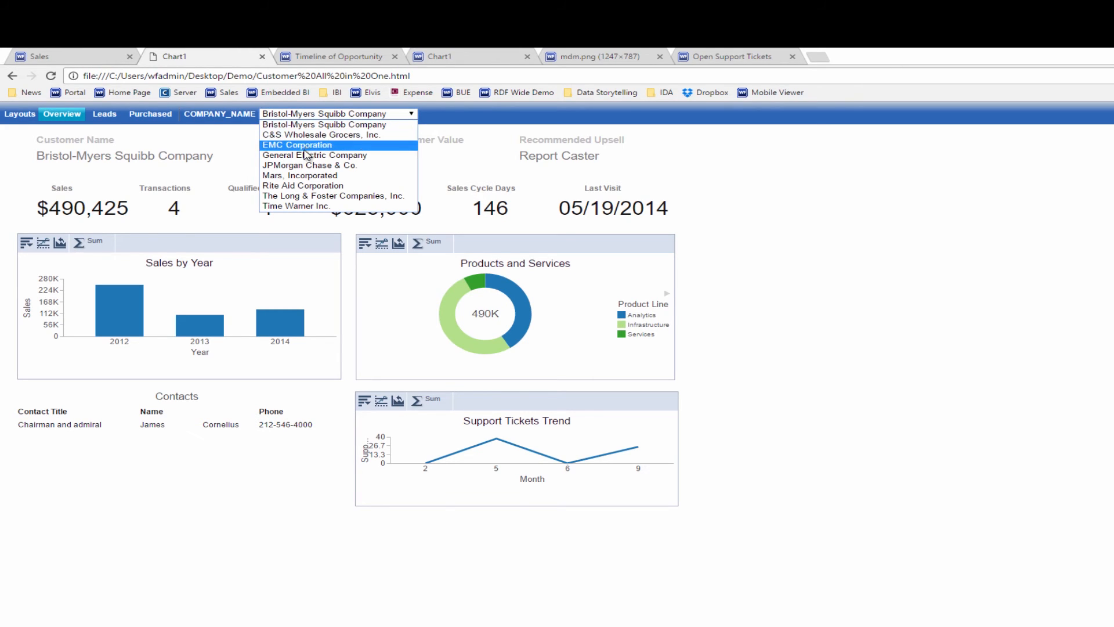
{"action": "left_click", "coordinate": [314, 155]}
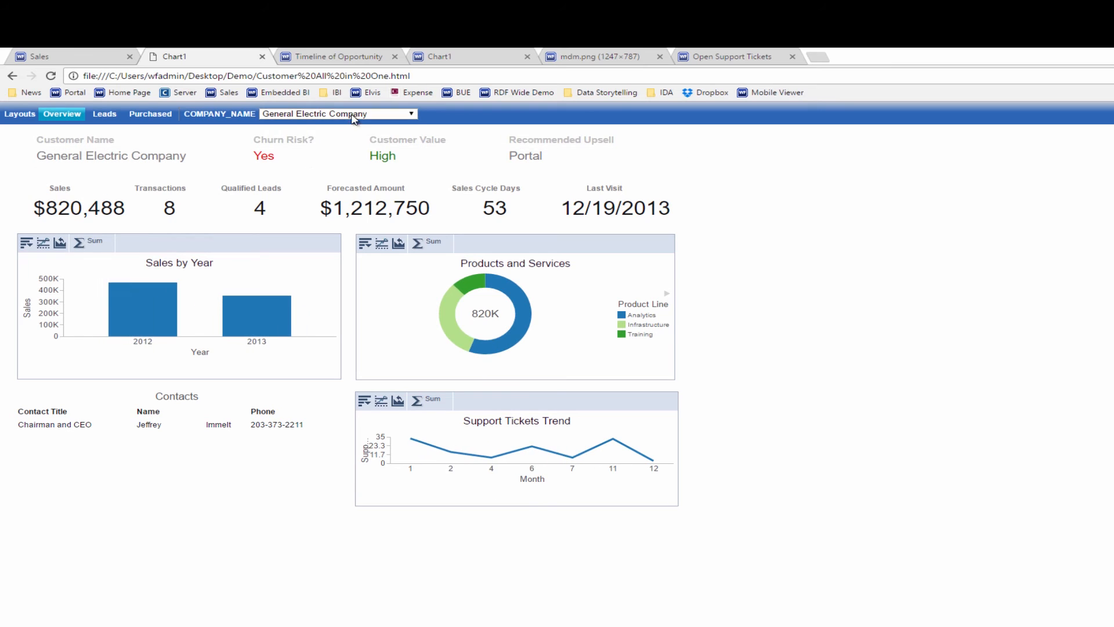
{"action": "left_click", "coordinate": [339, 114]}
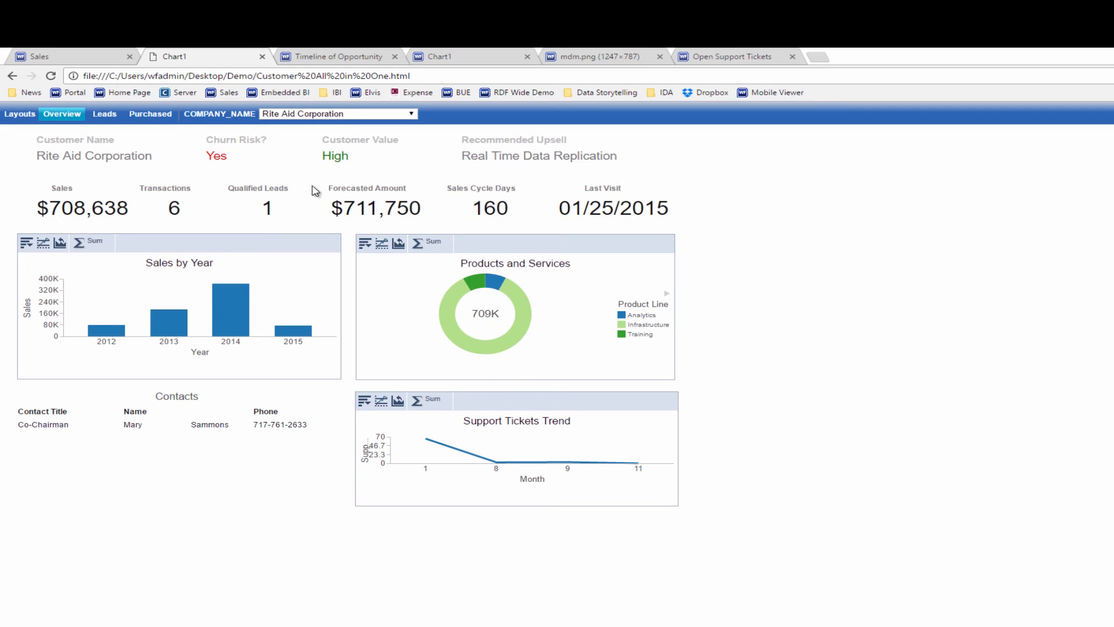
{"action": "left_click", "coordinate": [667, 92]}
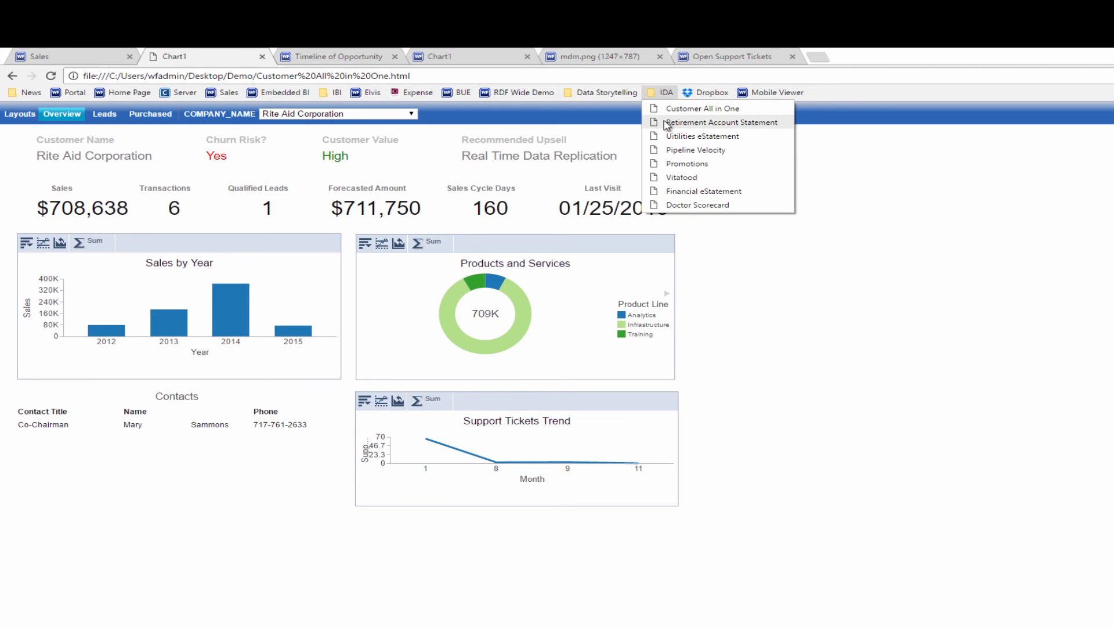
Open the Retirement Account Statement and set the Contribution rate to 5%.
{"action": "left_click", "coordinate": [719, 123]}
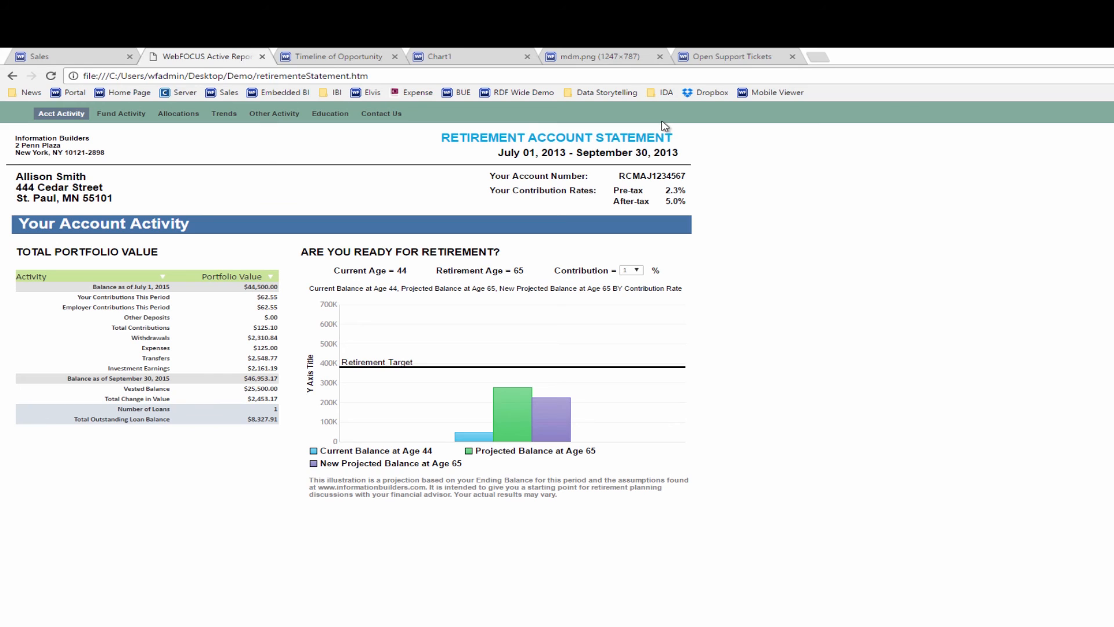
{"action": "mouse_move", "coordinate": [461, 314]}
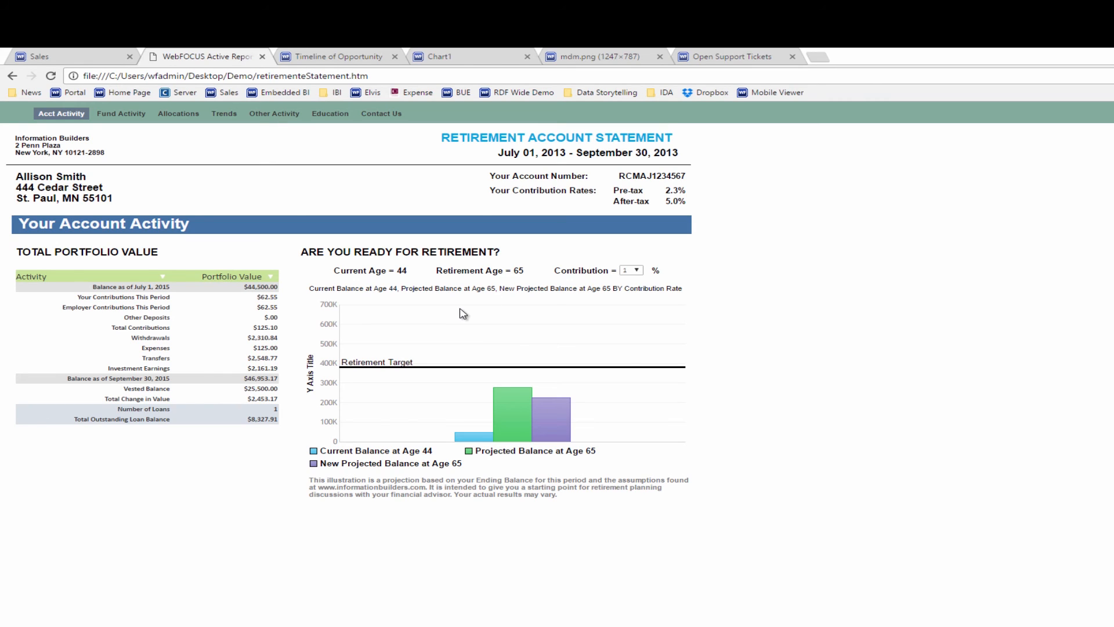
{"action": "mouse_move", "coordinate": [459, 314]}
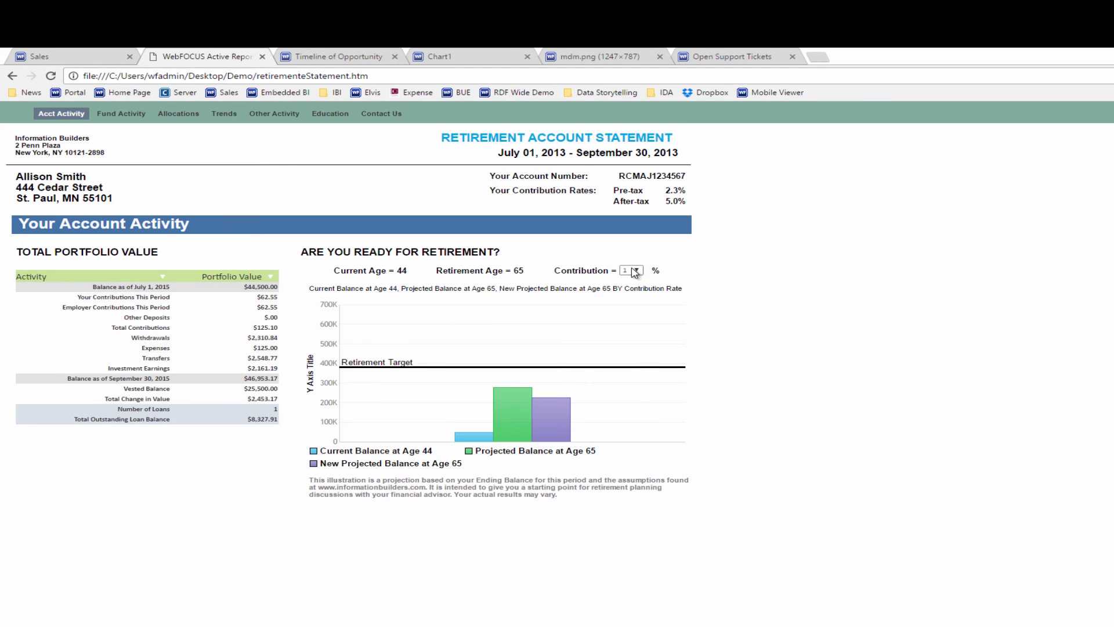
{"action": "left_click", "coordinate": [632, 270]}
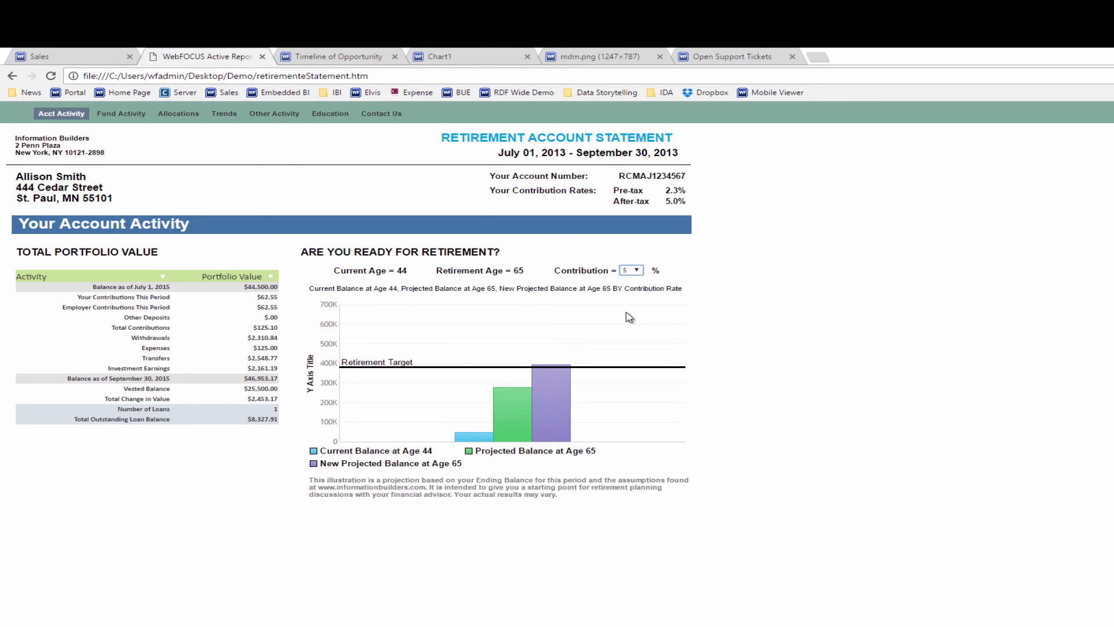
{"action": "mouse_move", "coordinate": [126, 126]}
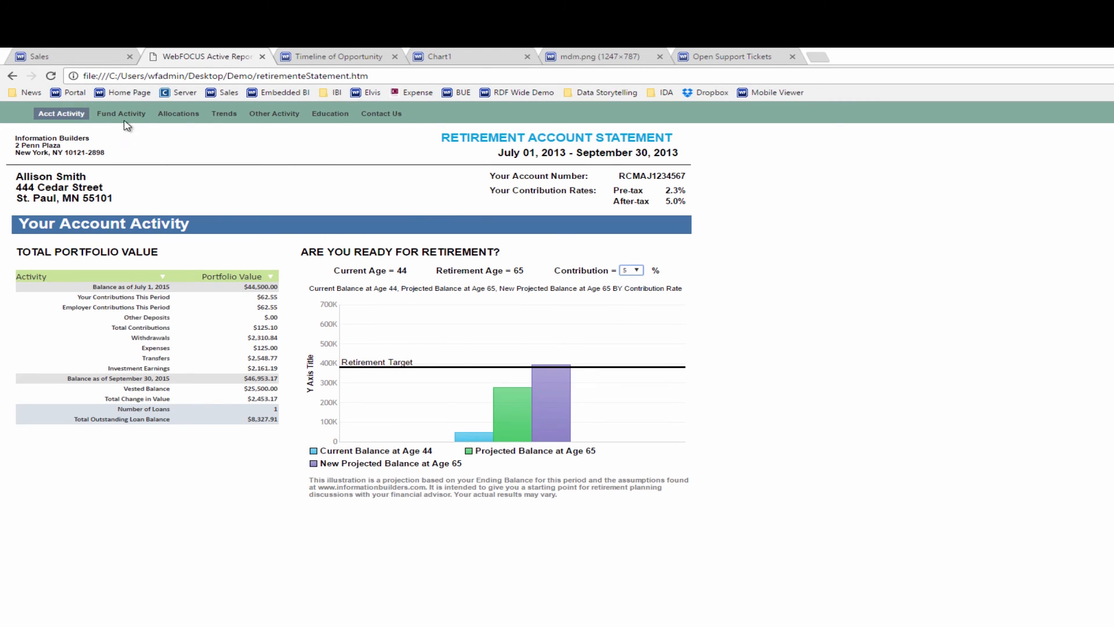
Visualize Fund Activity ending balances as percent-of-total bars, then show the Trends chart.
{"action": "left_click", "coordinate": [121, 113]}
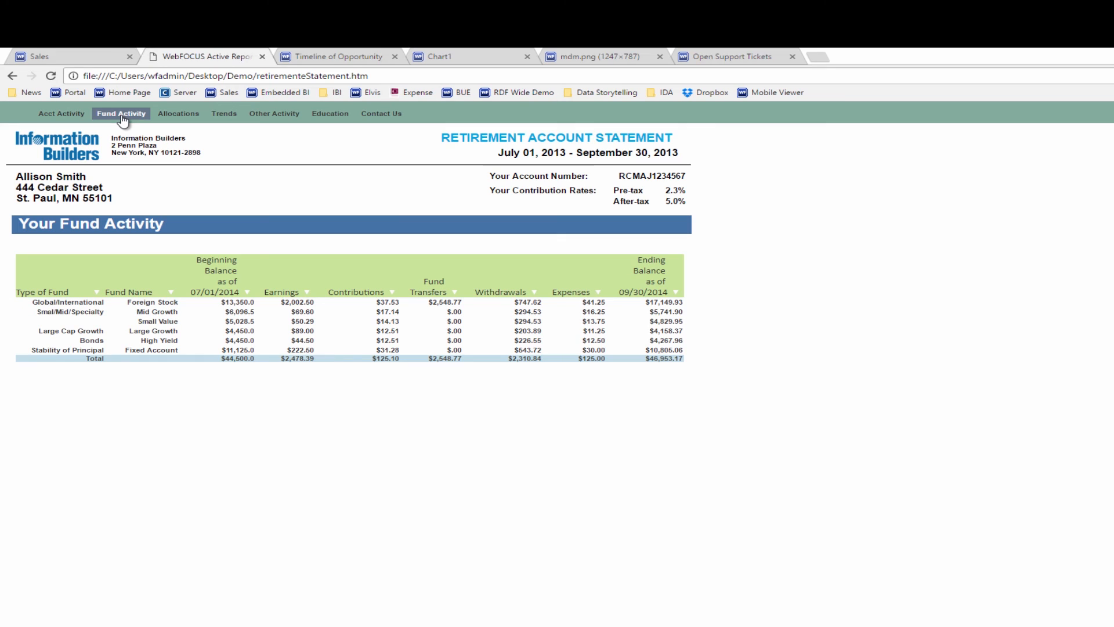
{"action": "mouse_move", "coordinate": [678, 293]}
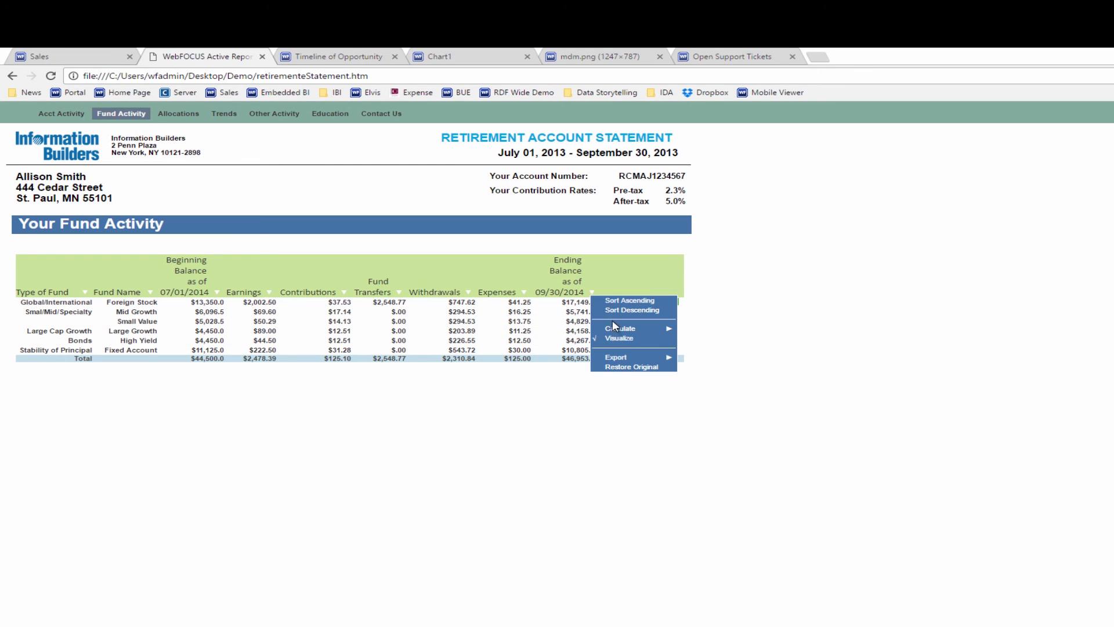
{"action": "left_click", "coordinate": [618, 338]}
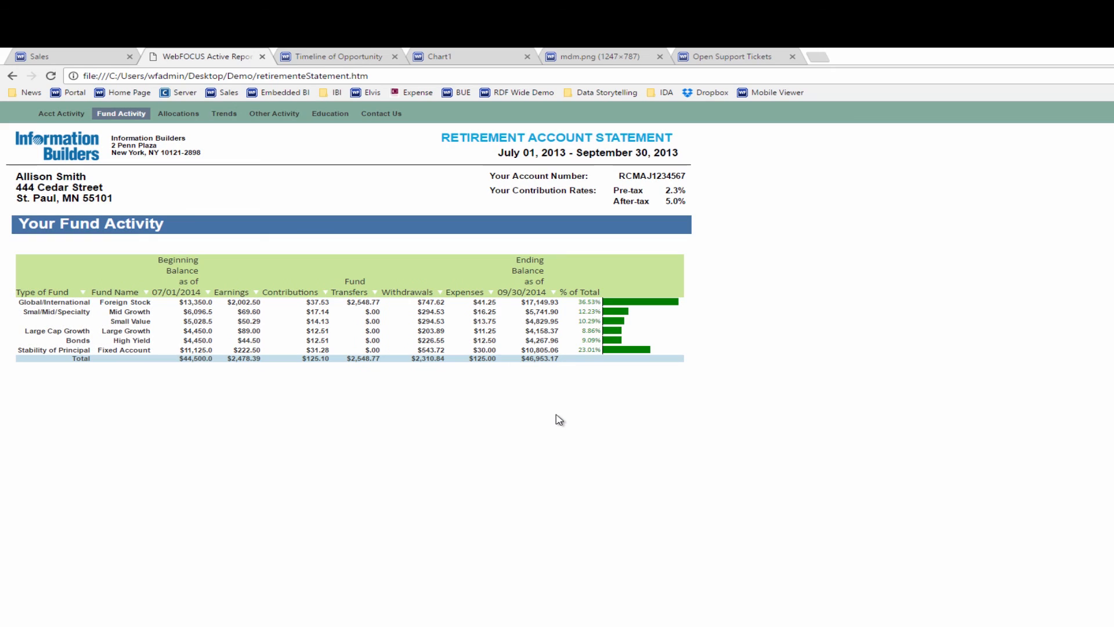
{"action": "mouse_move", "coordinate": [402, 346]}
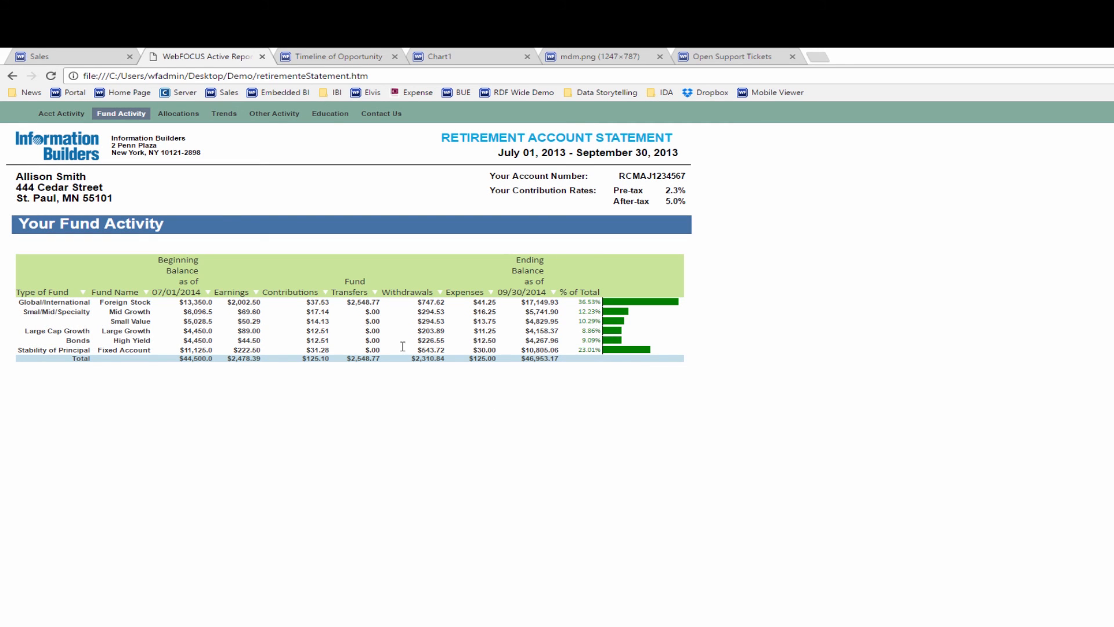
{"action": "mouse_move", "coordinate": [226, 161]}
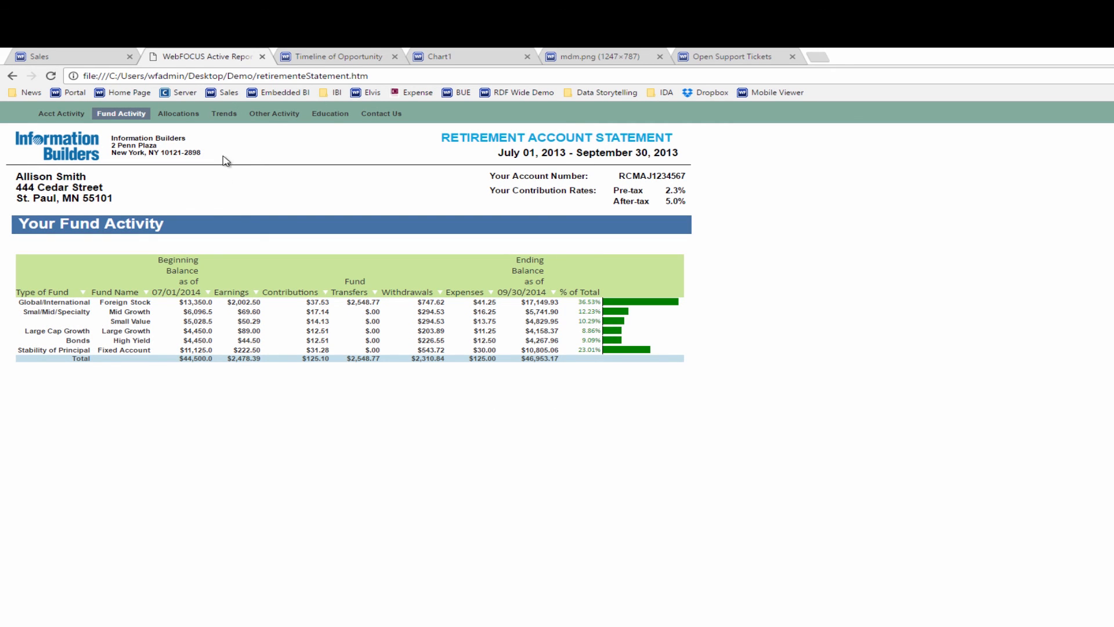
{"action": "left_click", "coordinate": [224, 114]}
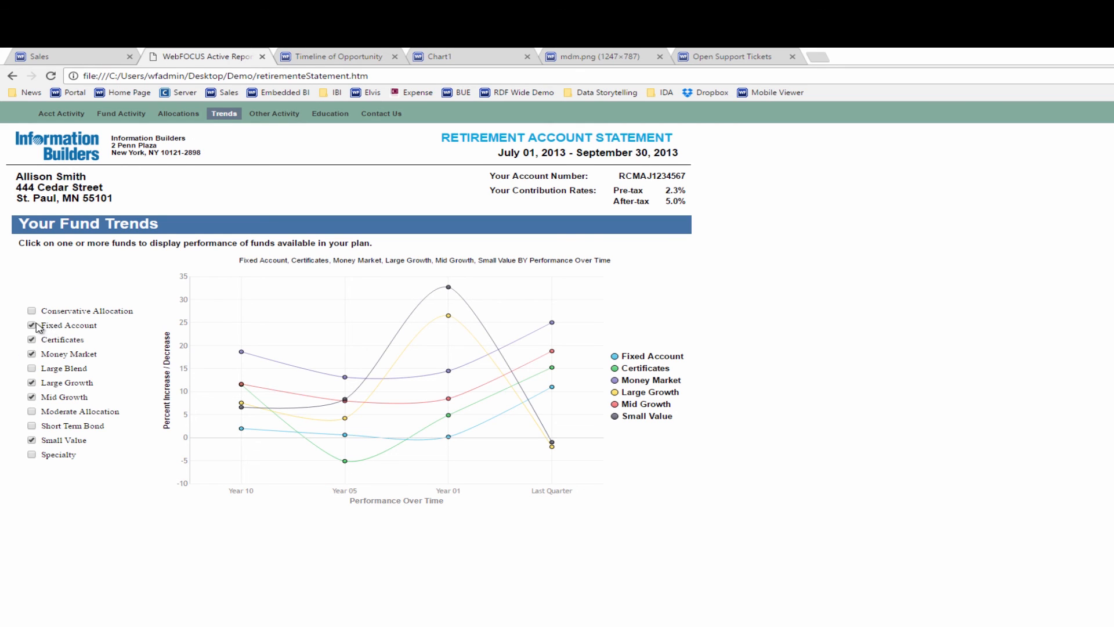
Uncheck Fixed Account and Certificates in the trends chart's fund list.
{"action": "left_click", "coordinate": [31, 325]}
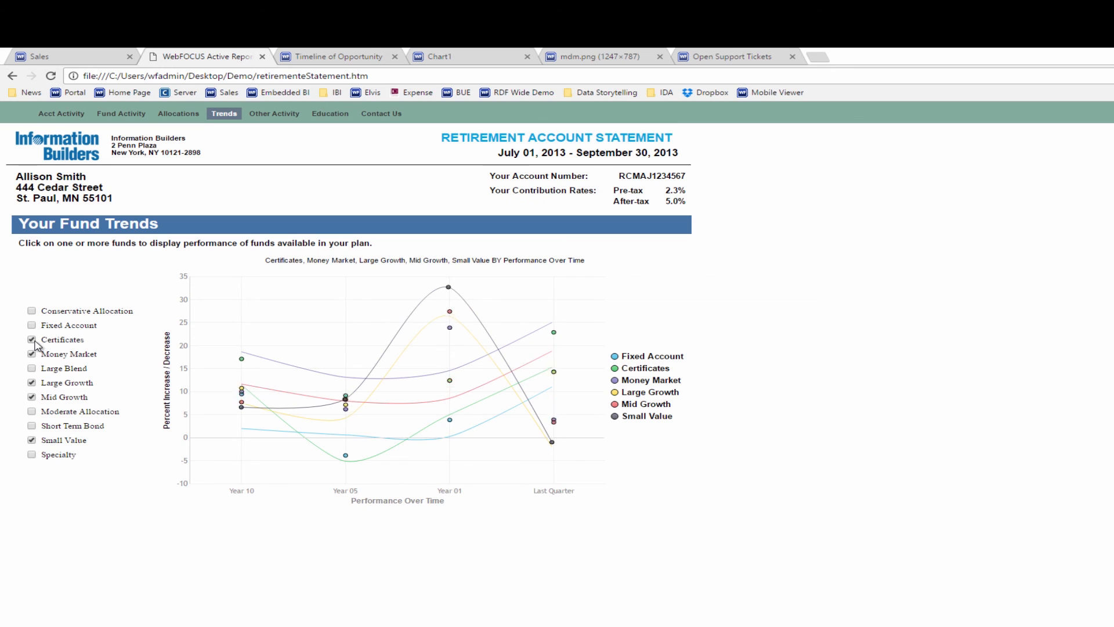
{"action": "left_click", "coordinate": [31, 338]}
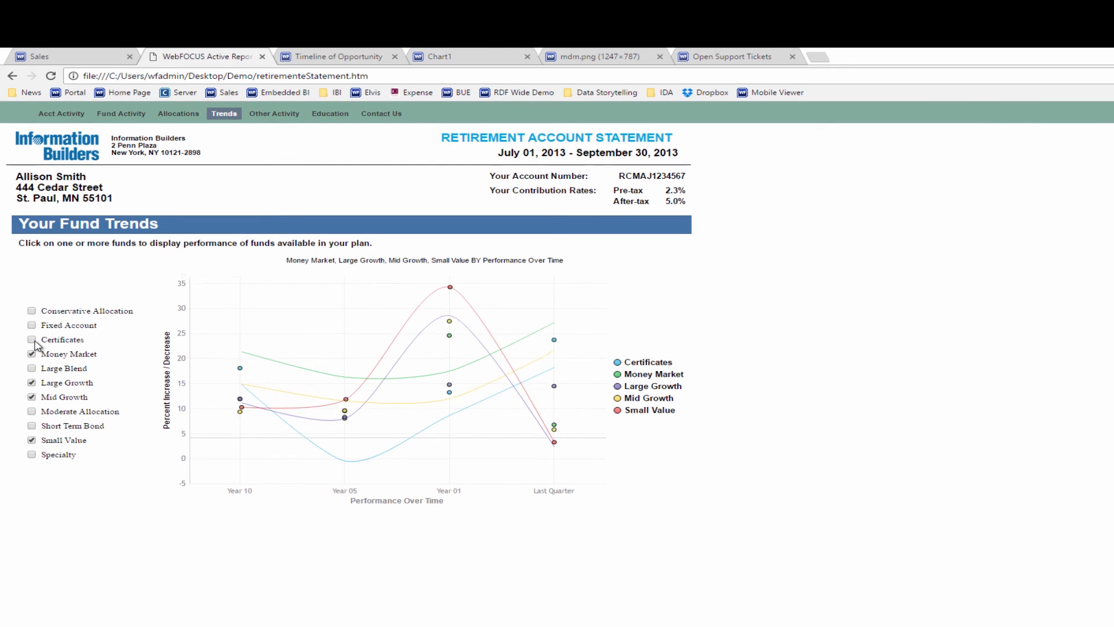
{"action": "left_click", "coordinate": [31, 340]}
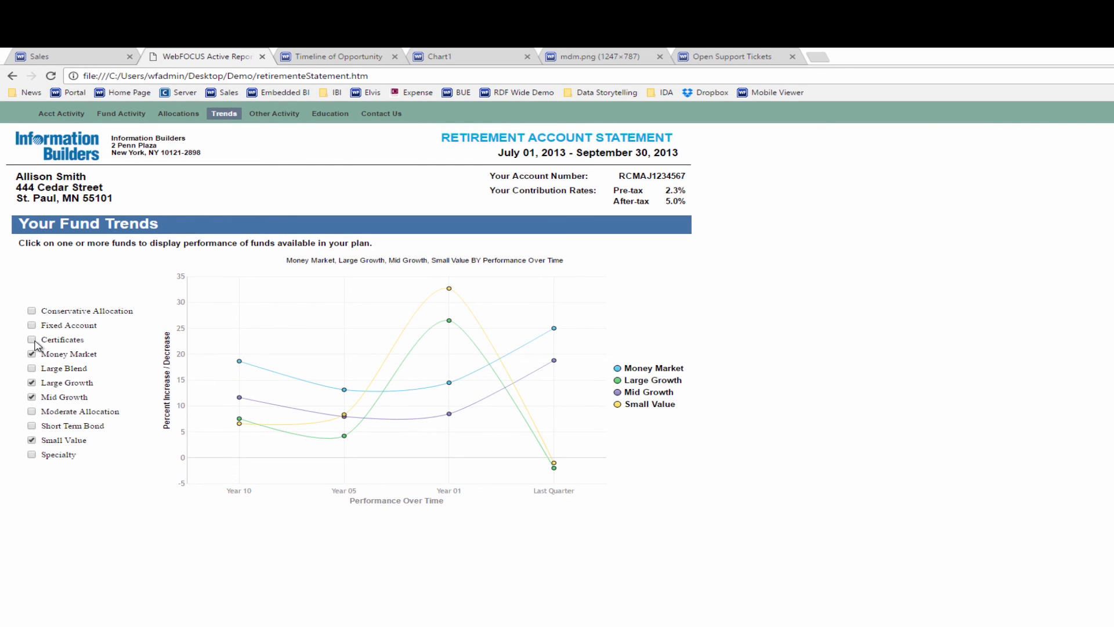